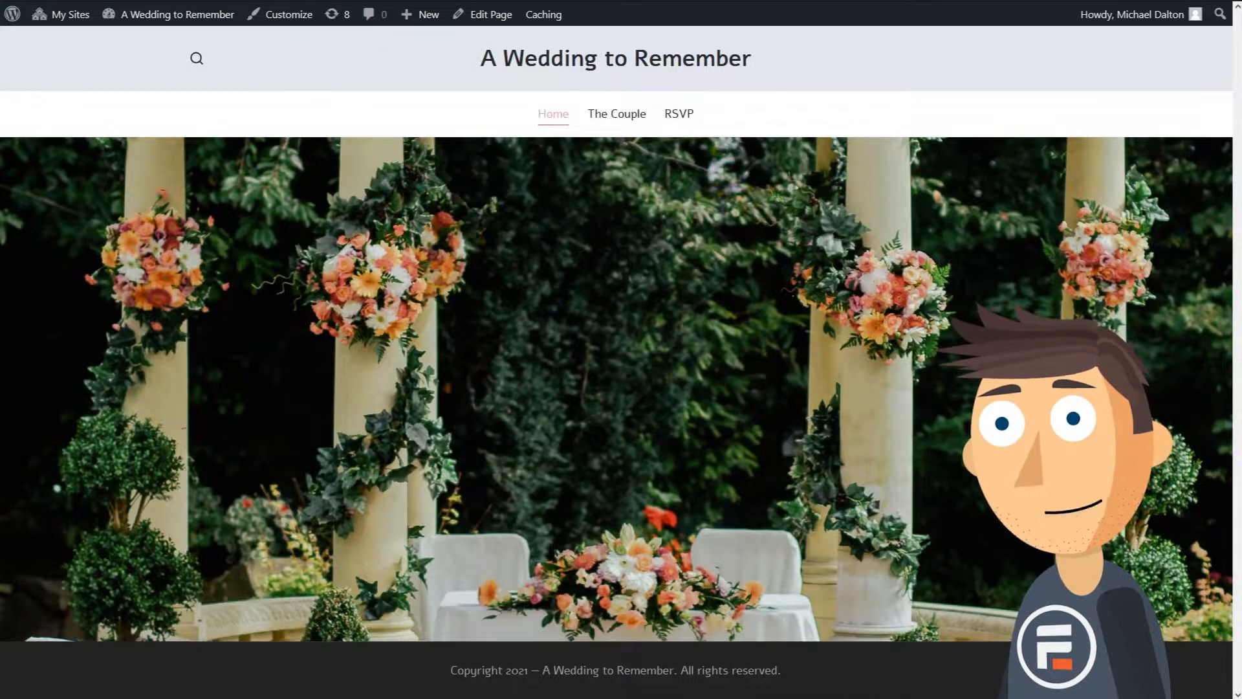
- Leave the front page for the admin Plugins list of installed plugins
left_click(677, 113)
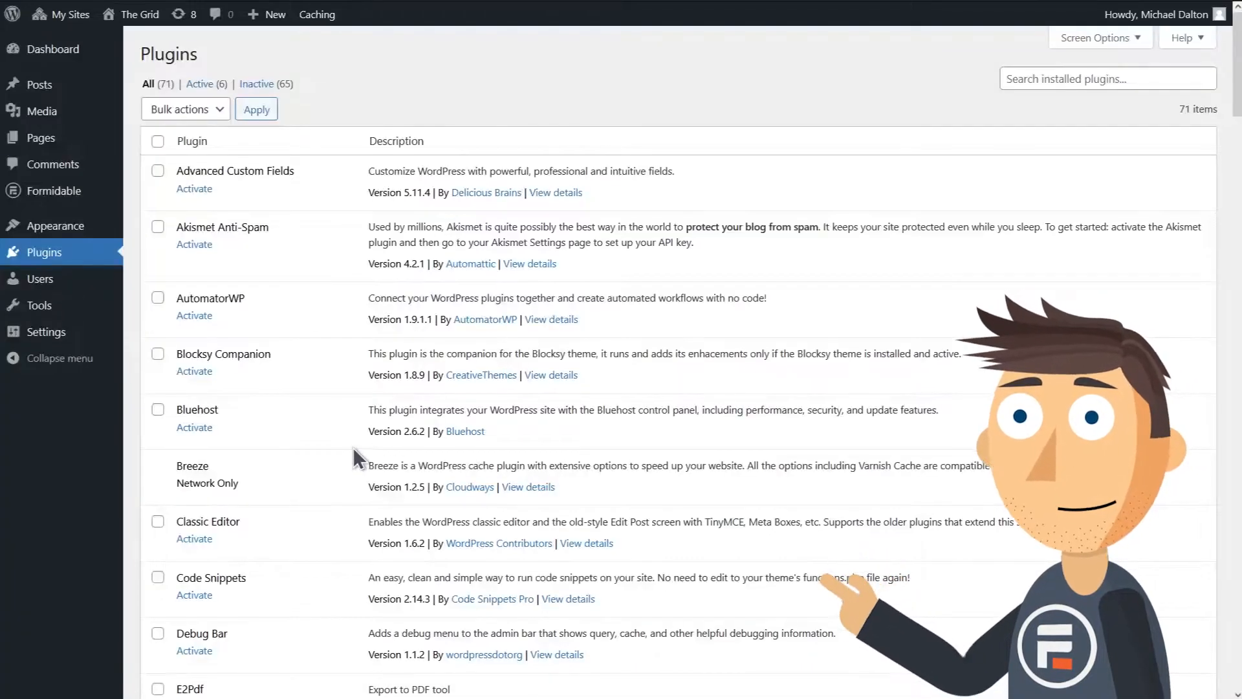
- Scroll down to Polylang in the plugin list and activate it
scroll("down", 3)
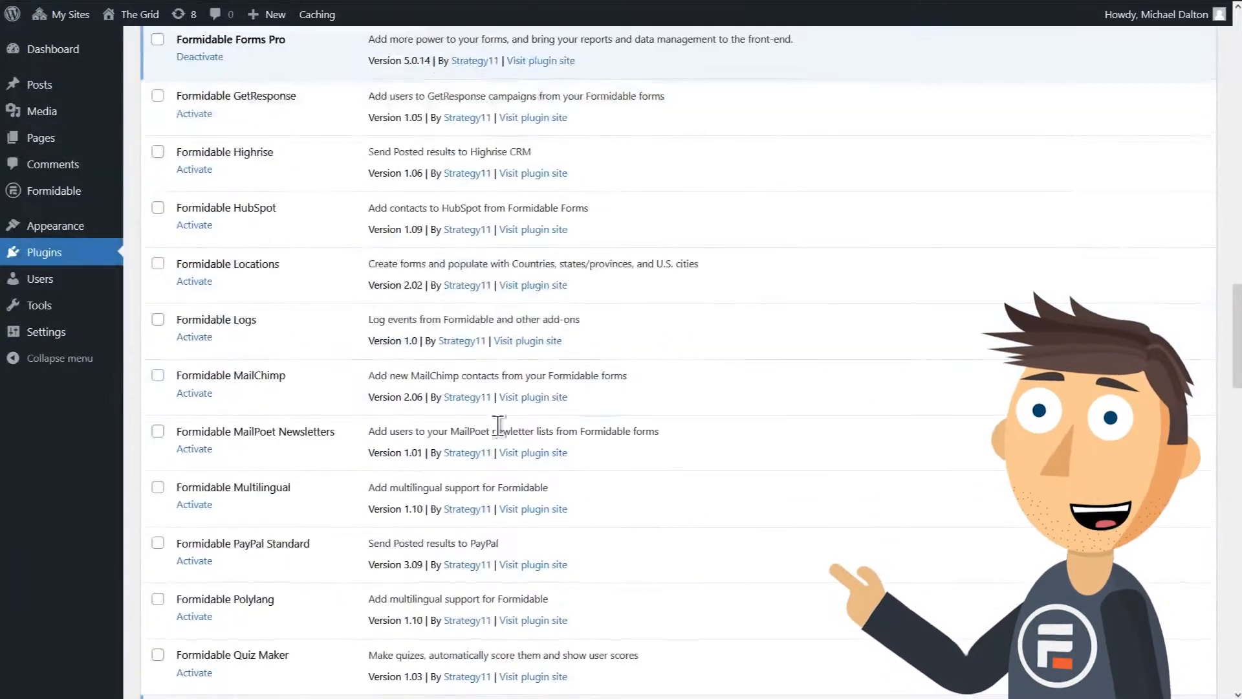
scroll("down", 3)
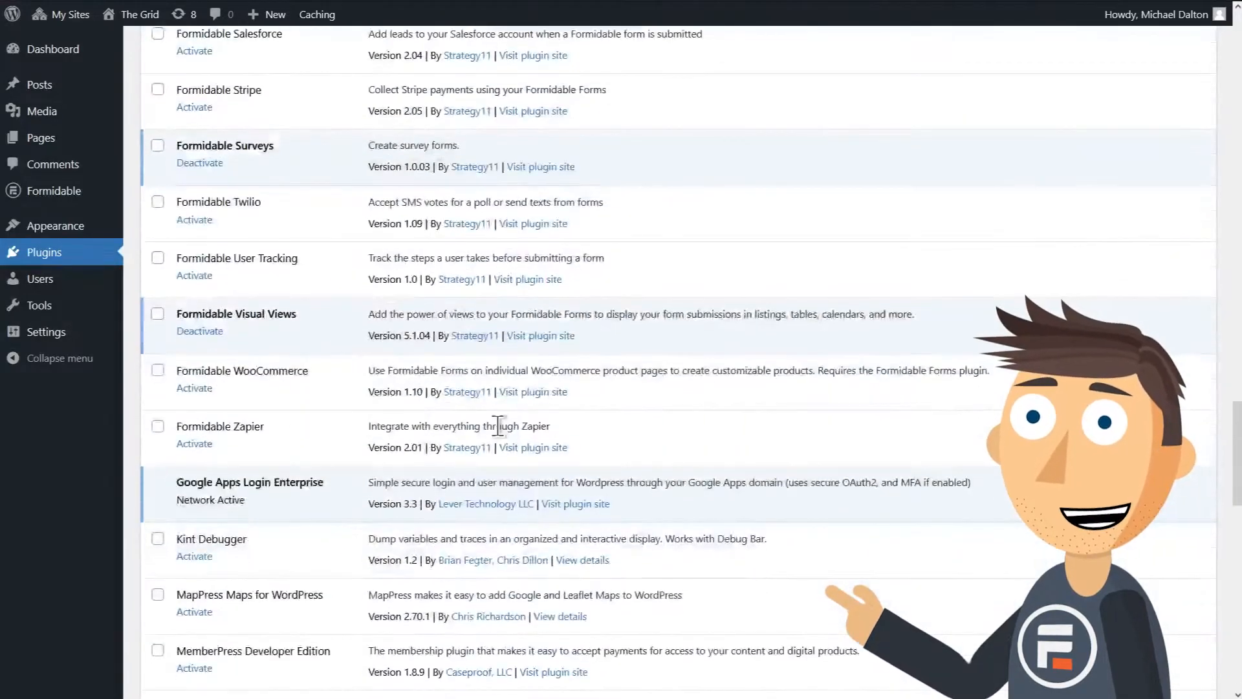
scroll("down", 3)
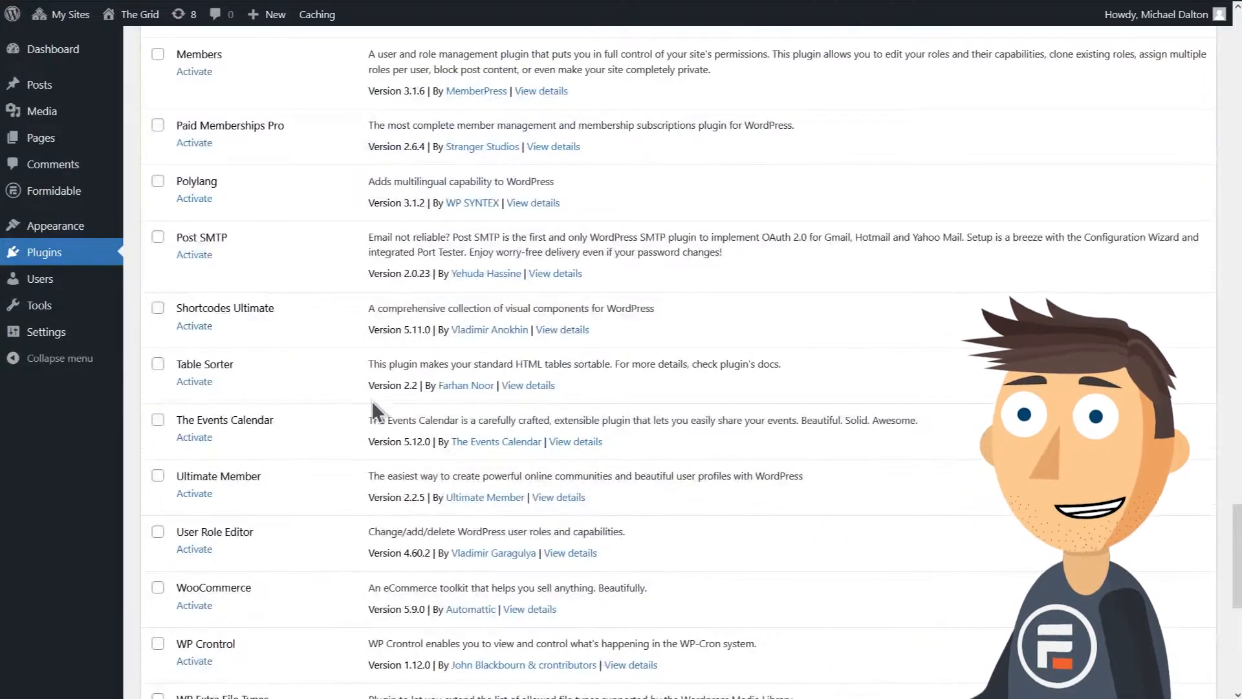
left_click(194, 198)
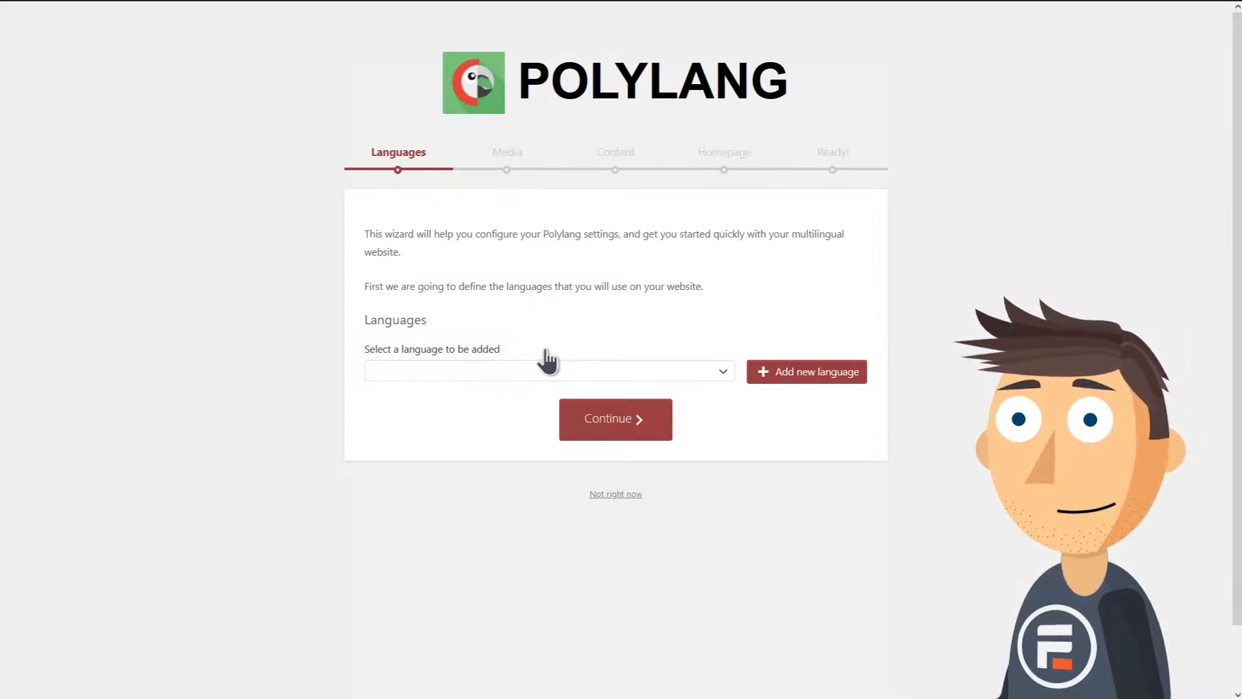
- Add Español (es_ES) as a site language and continue to the Media step
left_click(549, 370)
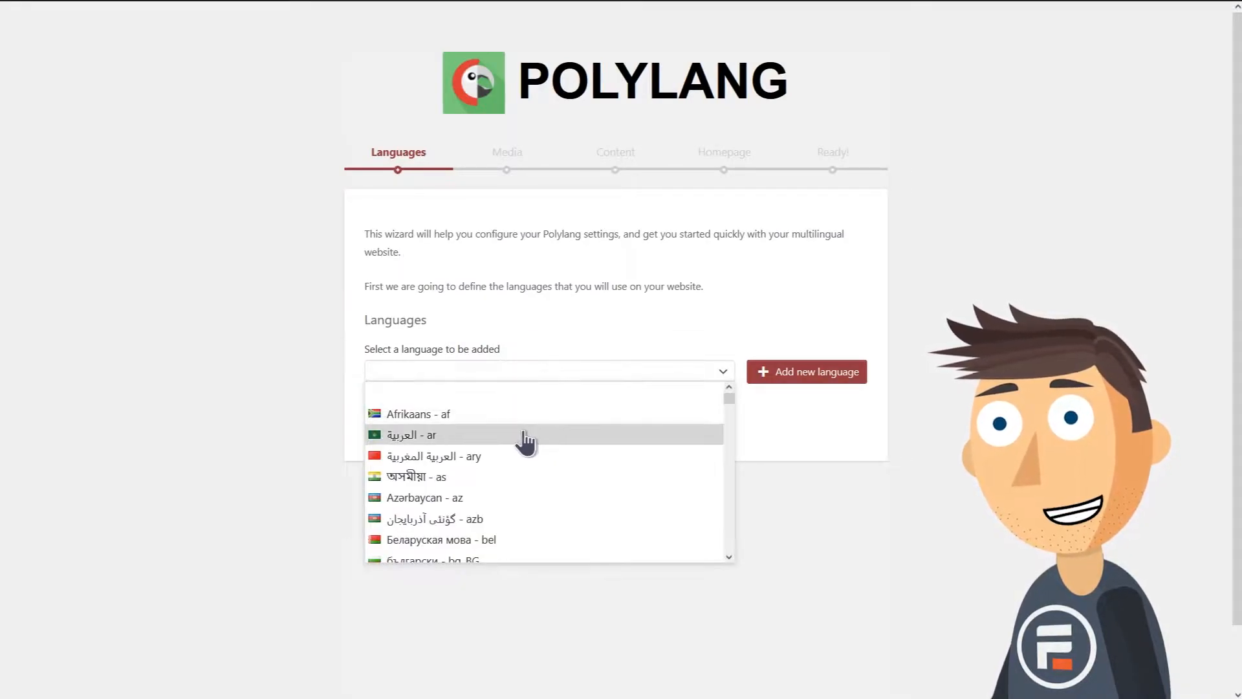
scroll("down", 3)
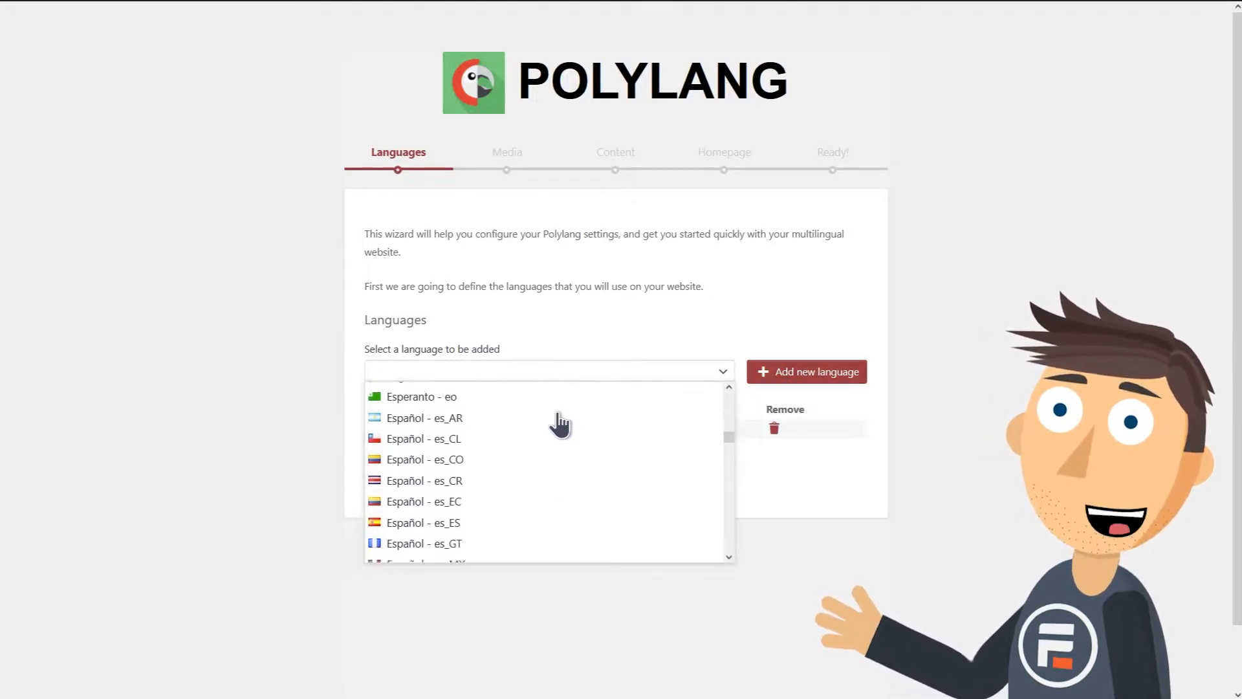
left_click(423, 522)
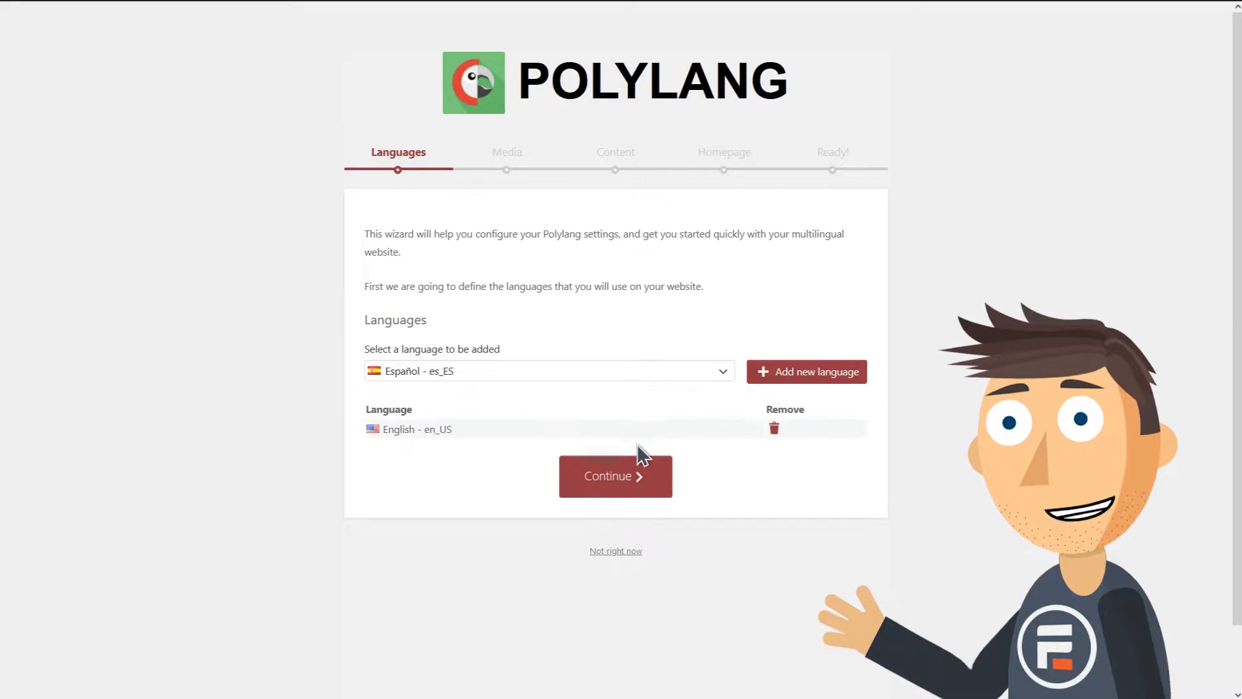
left_click(806, 371)
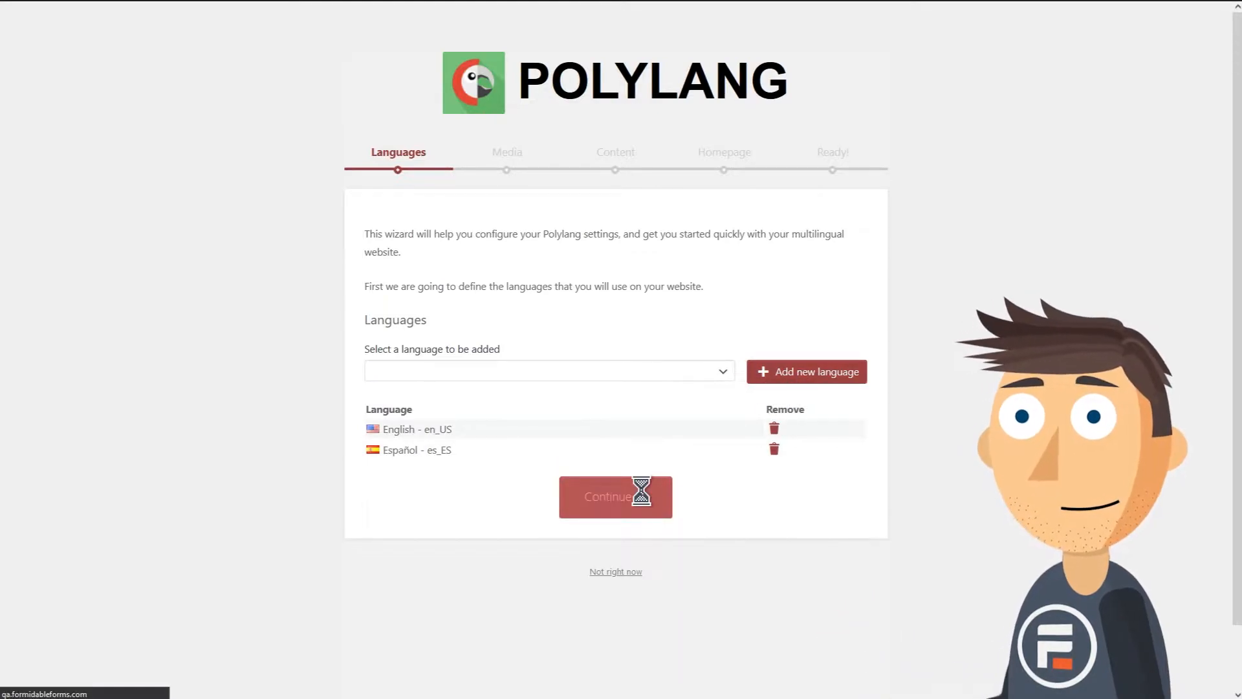
left_click(616, 497)
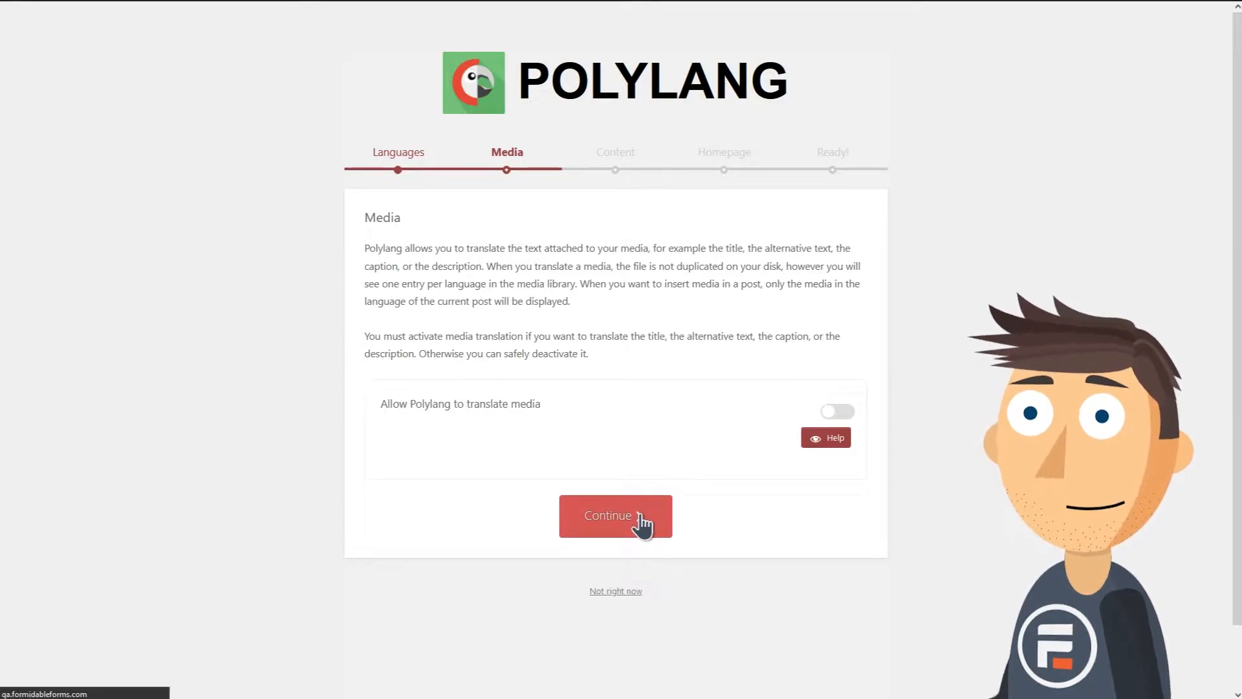
- Skip media translation, assign English to existing content, prepare the Spanish homepage, then return to the dashboard
left_click(616, 515)
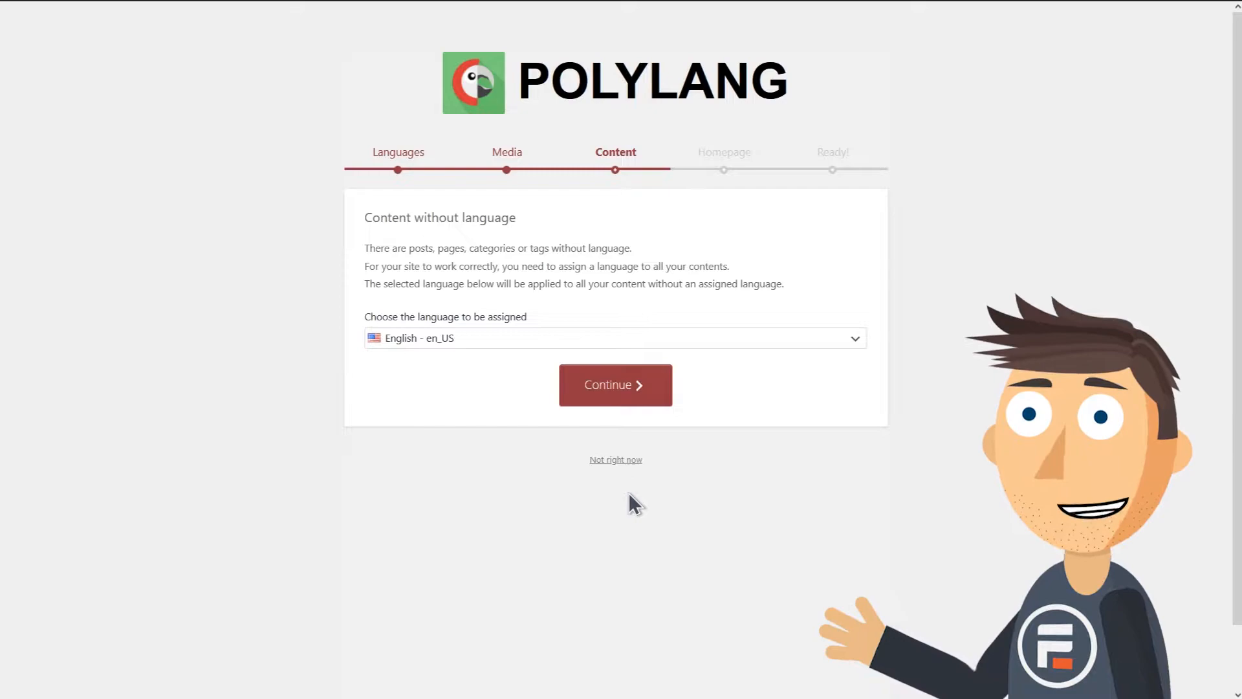
mouse_move(615, 385)
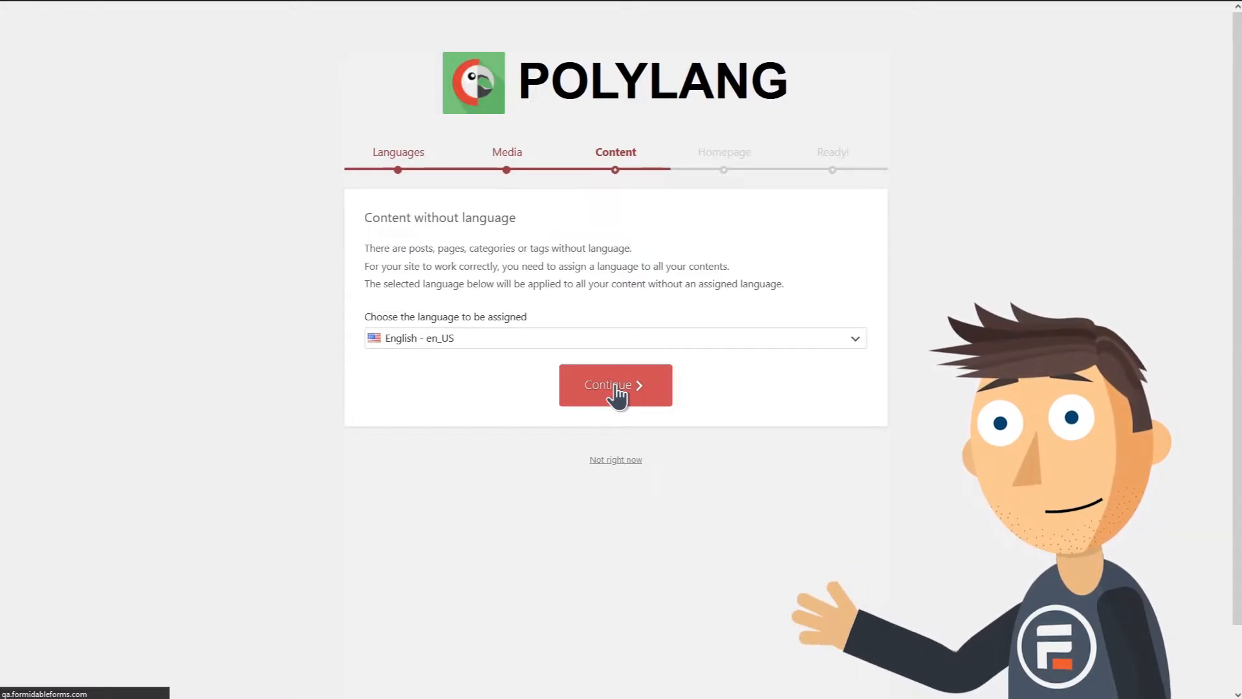
left_click(615, 385)
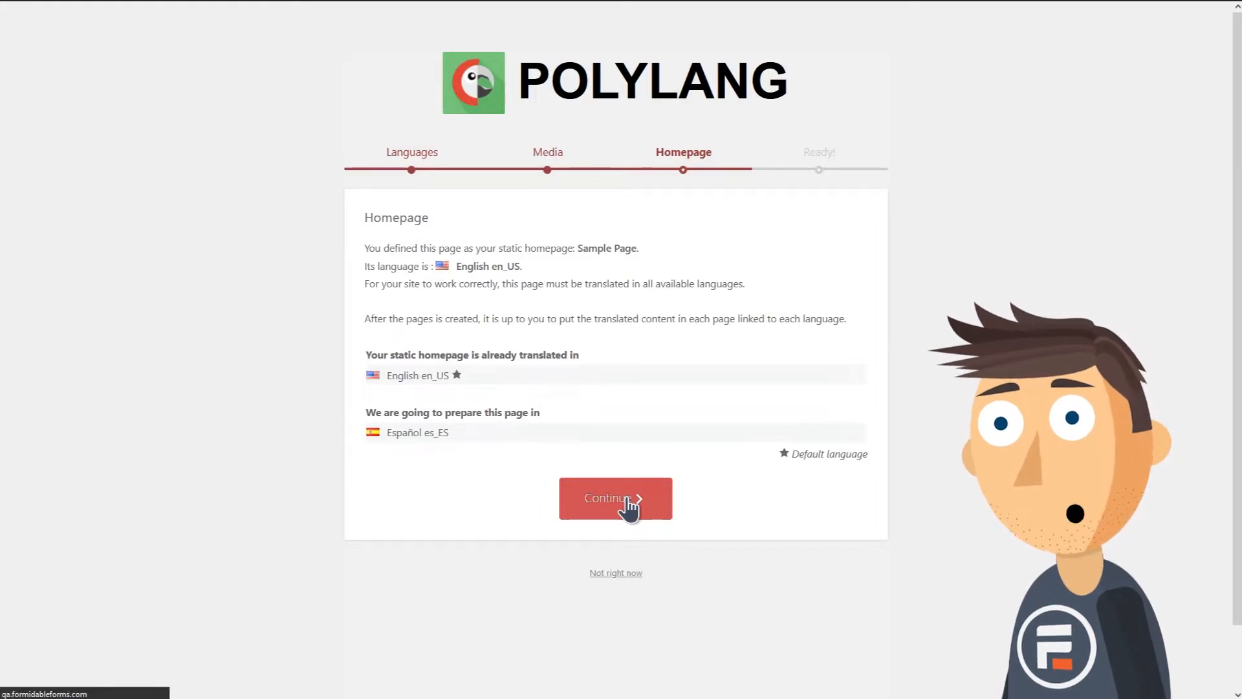
left_click(615, 498)
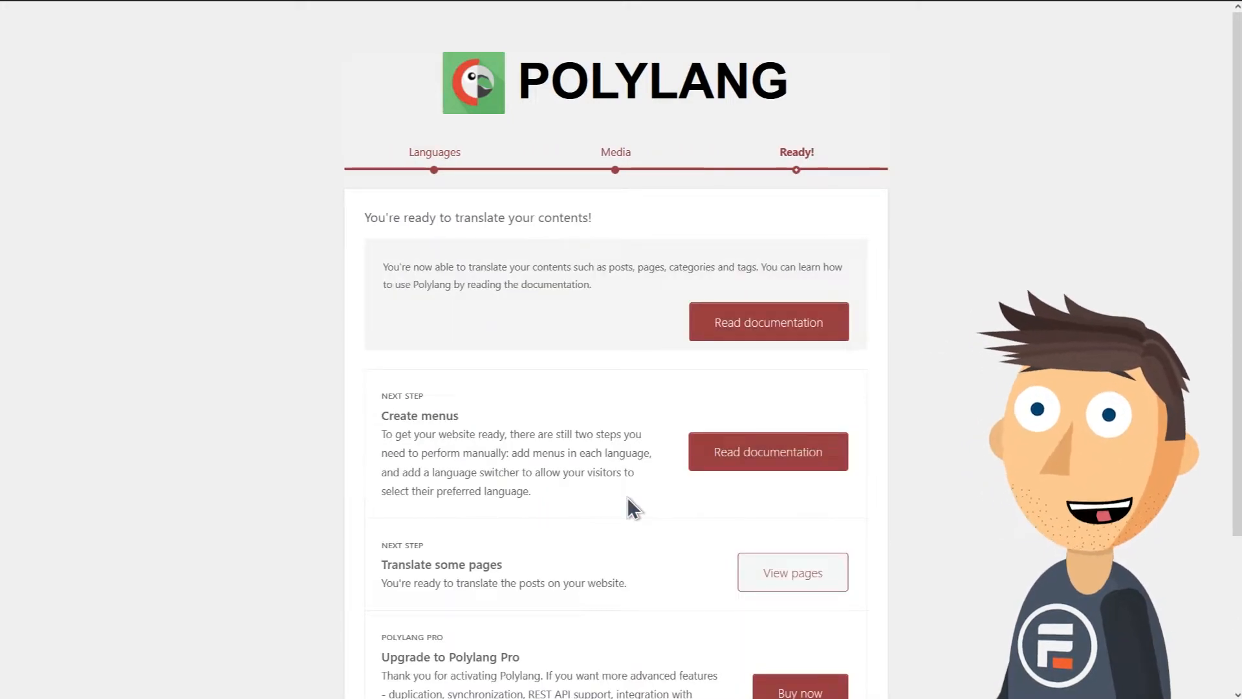
scroll("down", 3)
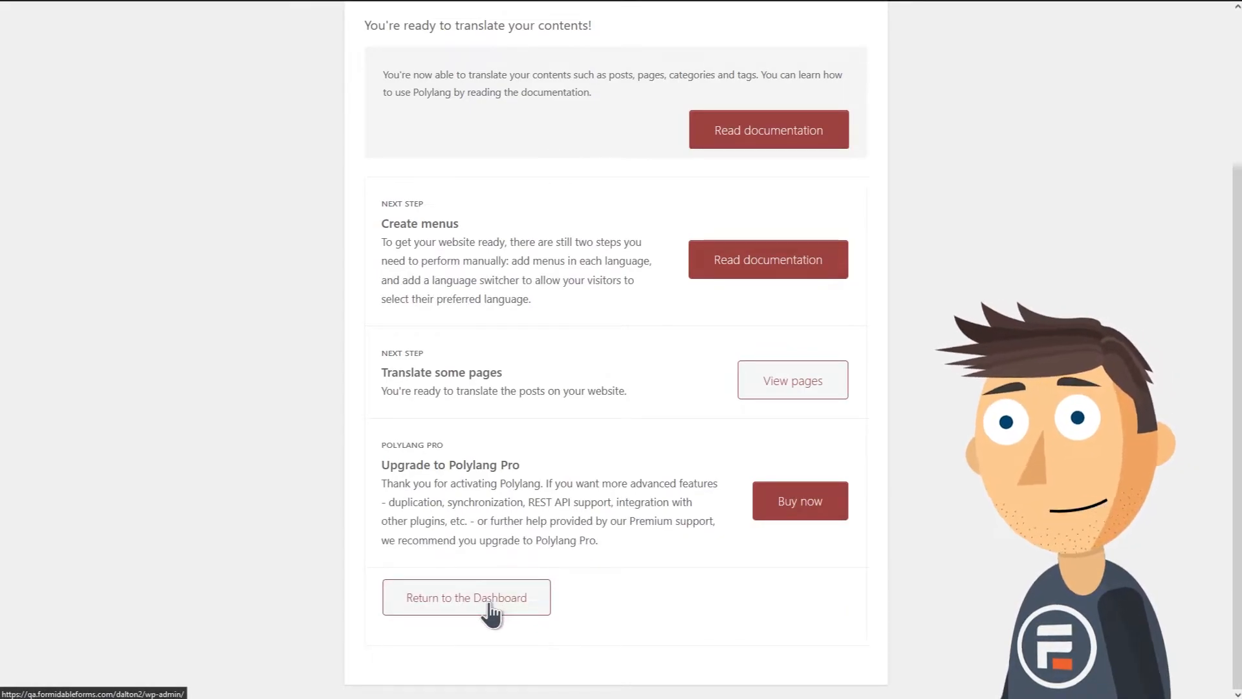
left_click(465, 597)
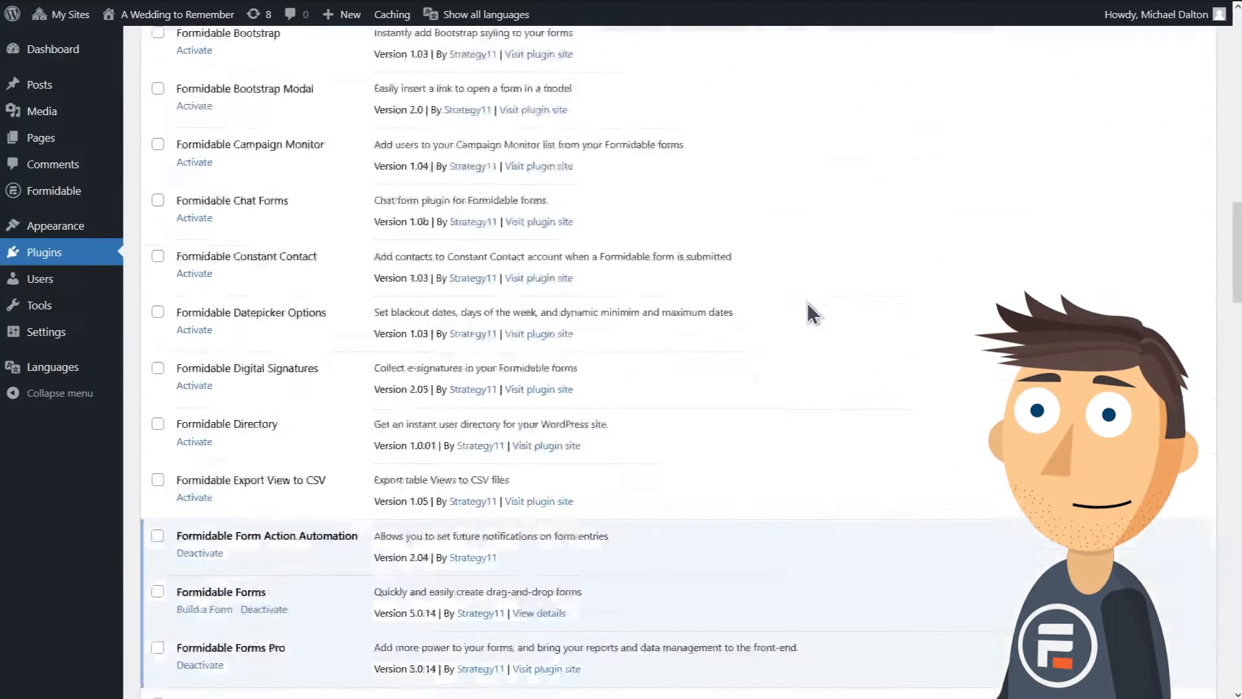
scroll("down", 3)
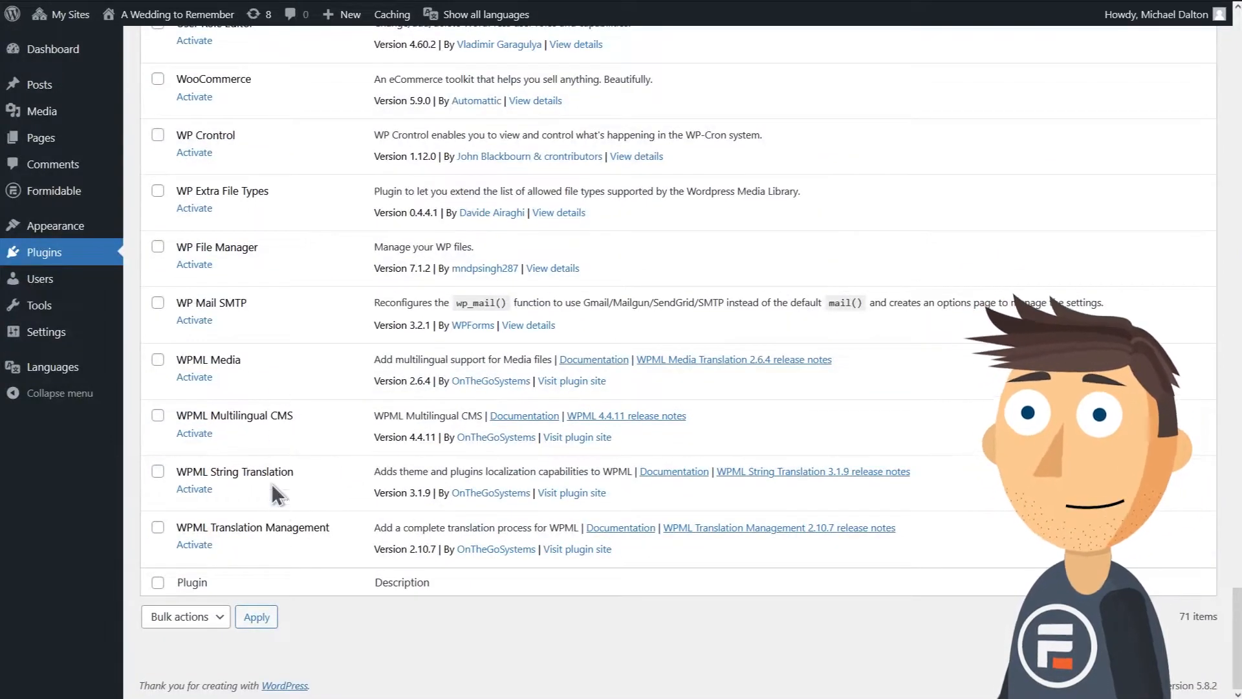
mouse_move(325, 409)
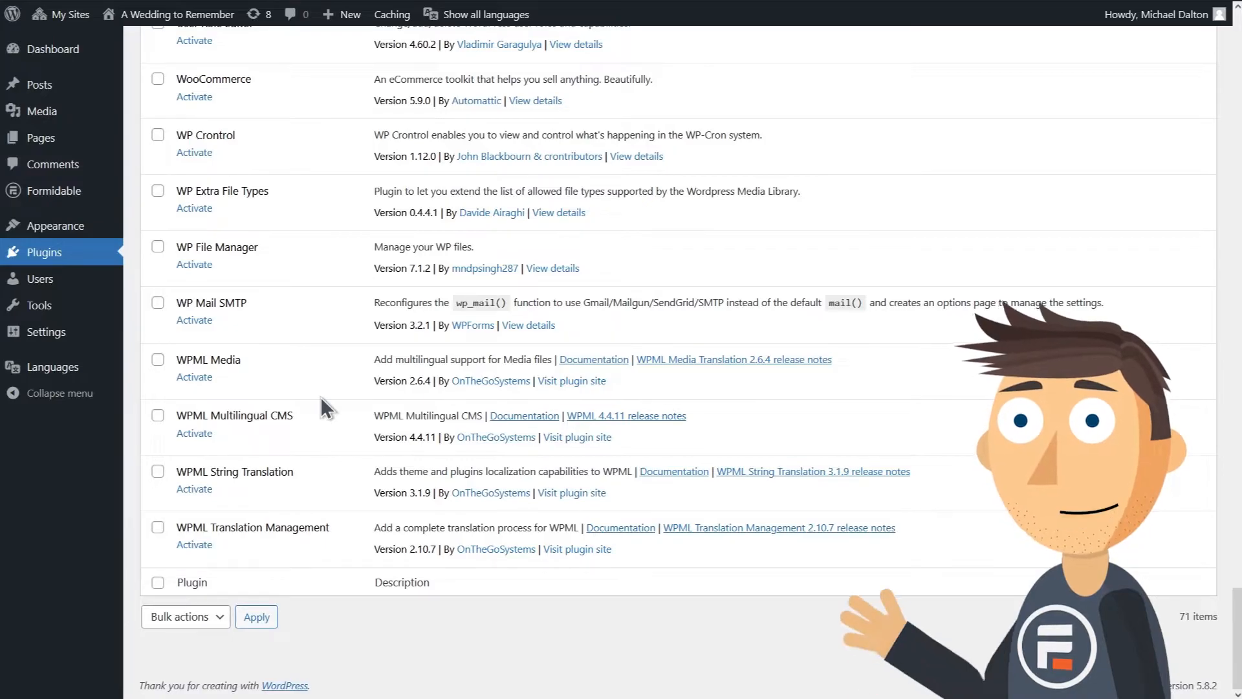
scroll("up", 3)
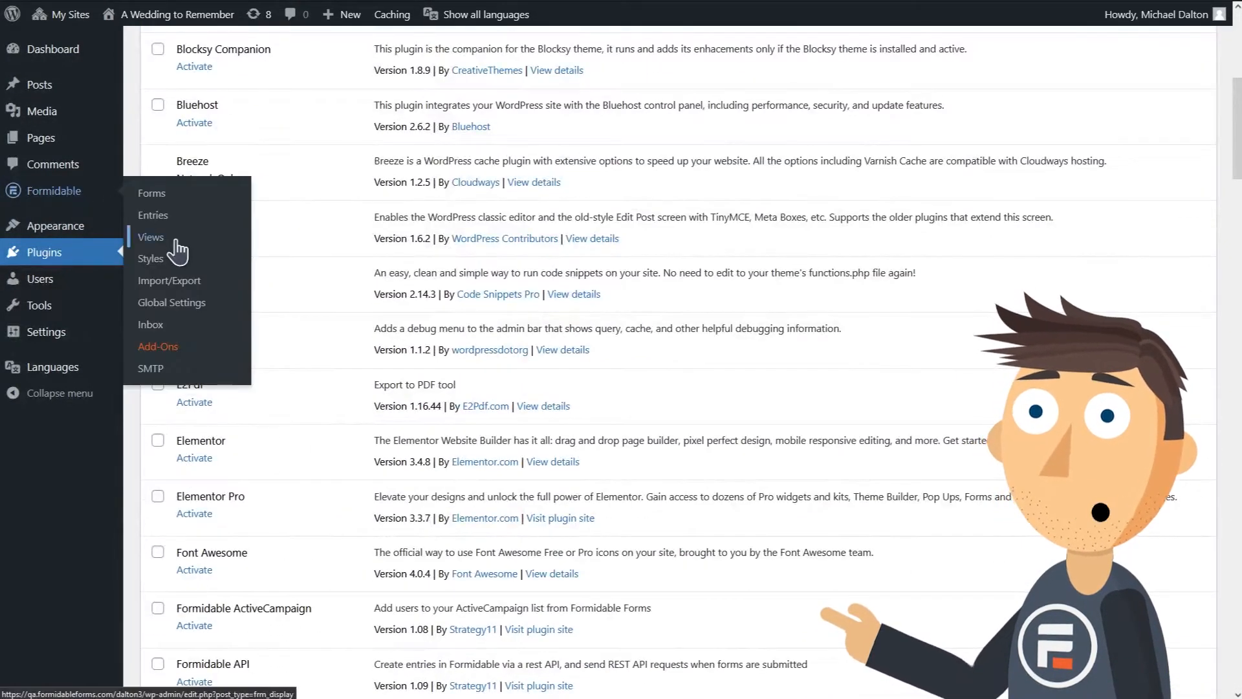
- Activate the Polylang add-on under Formidable Add-Ons, then open the Formidable Forms list
left_click(158, 346)
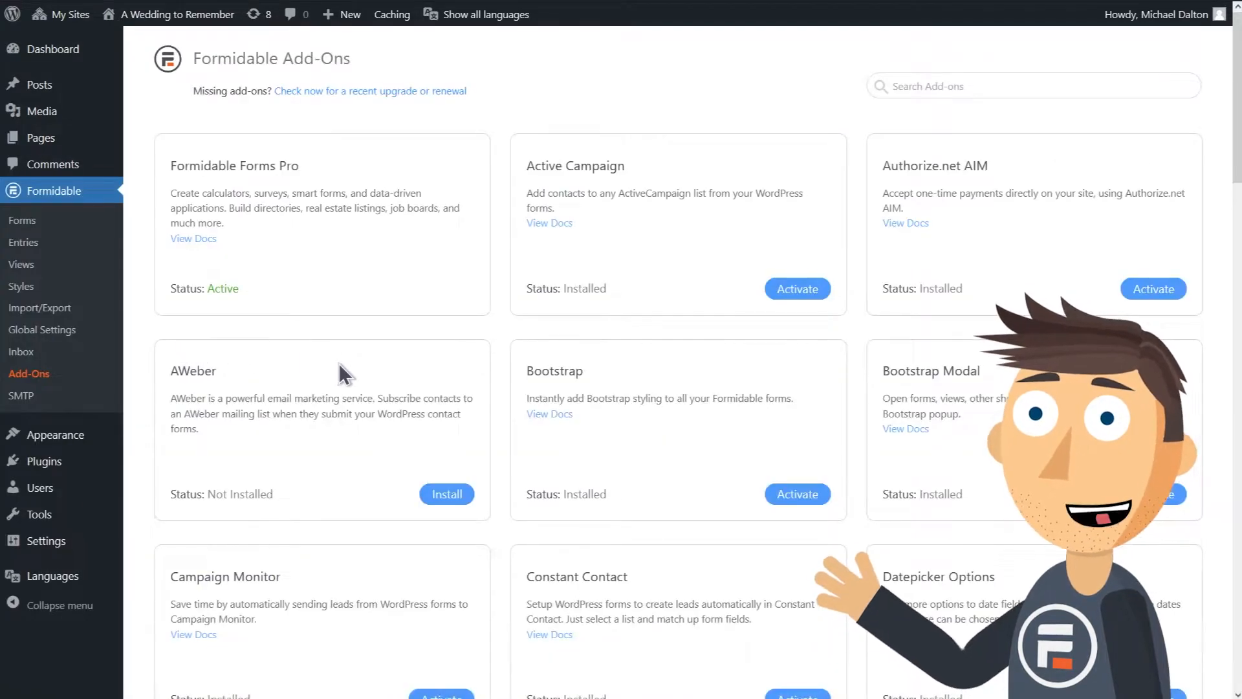
scroll("down", 3)
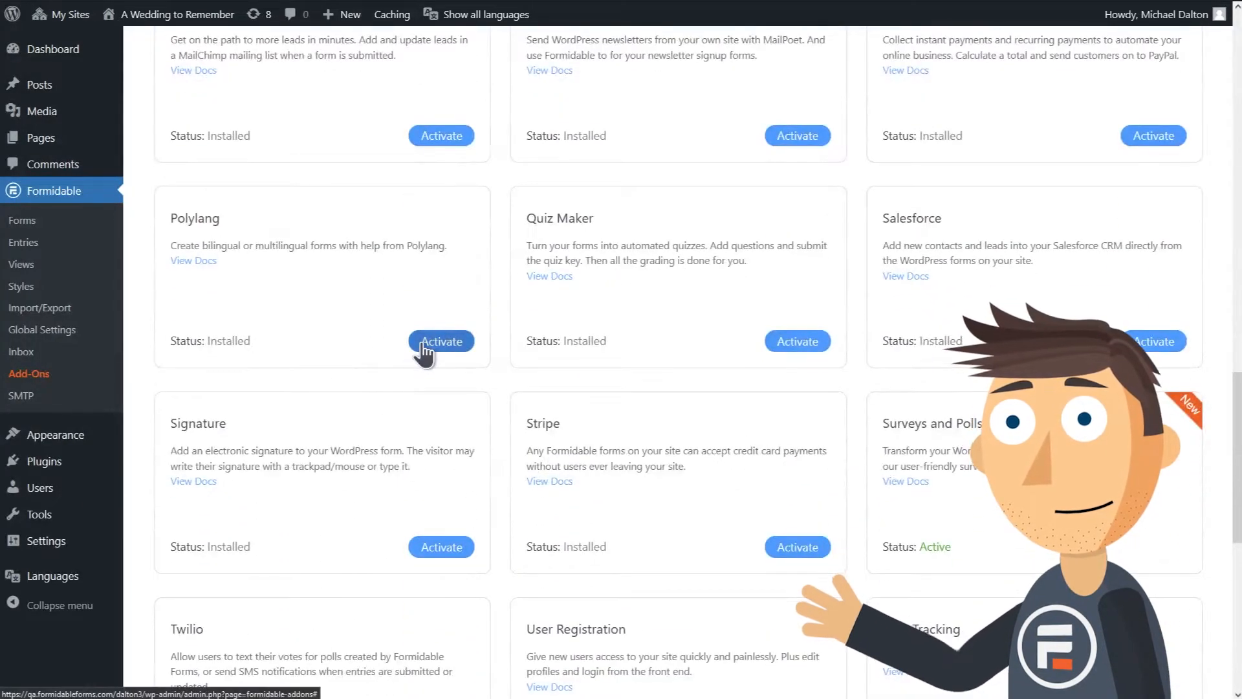
left_click(441, 341)
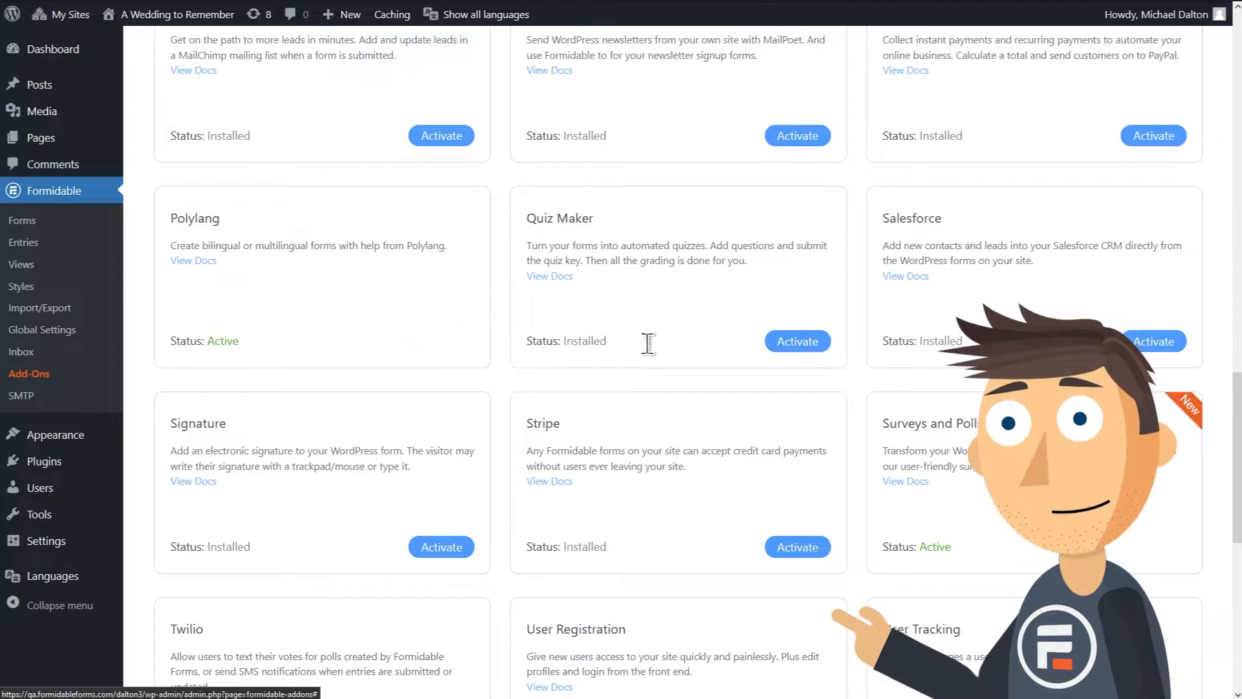
scroll("down", 3)
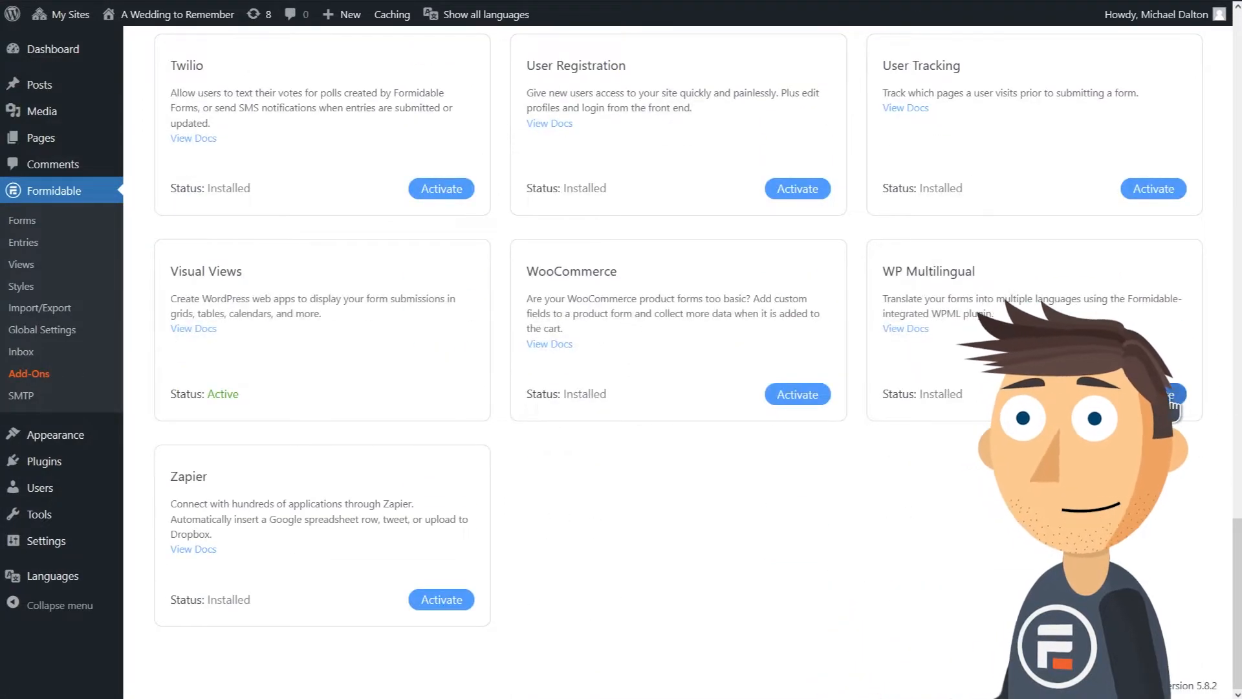
scroll("up", 3)
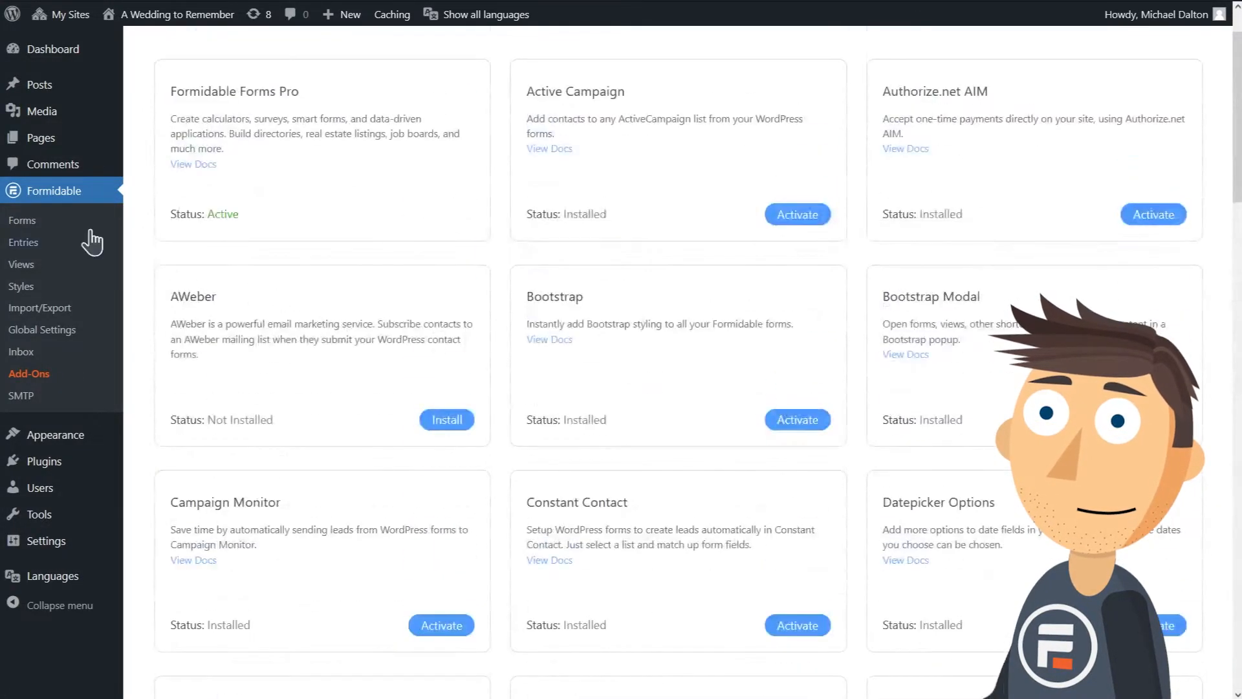
left_click(22, 220)
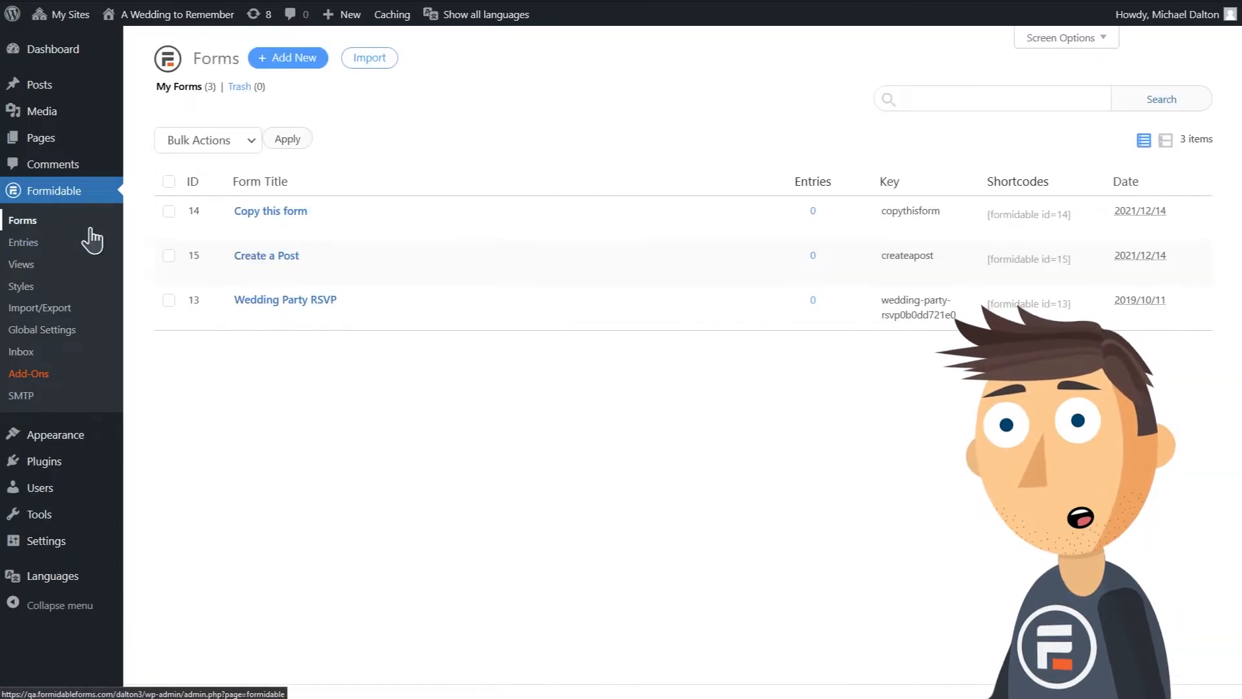
mouse_move(285, 300)
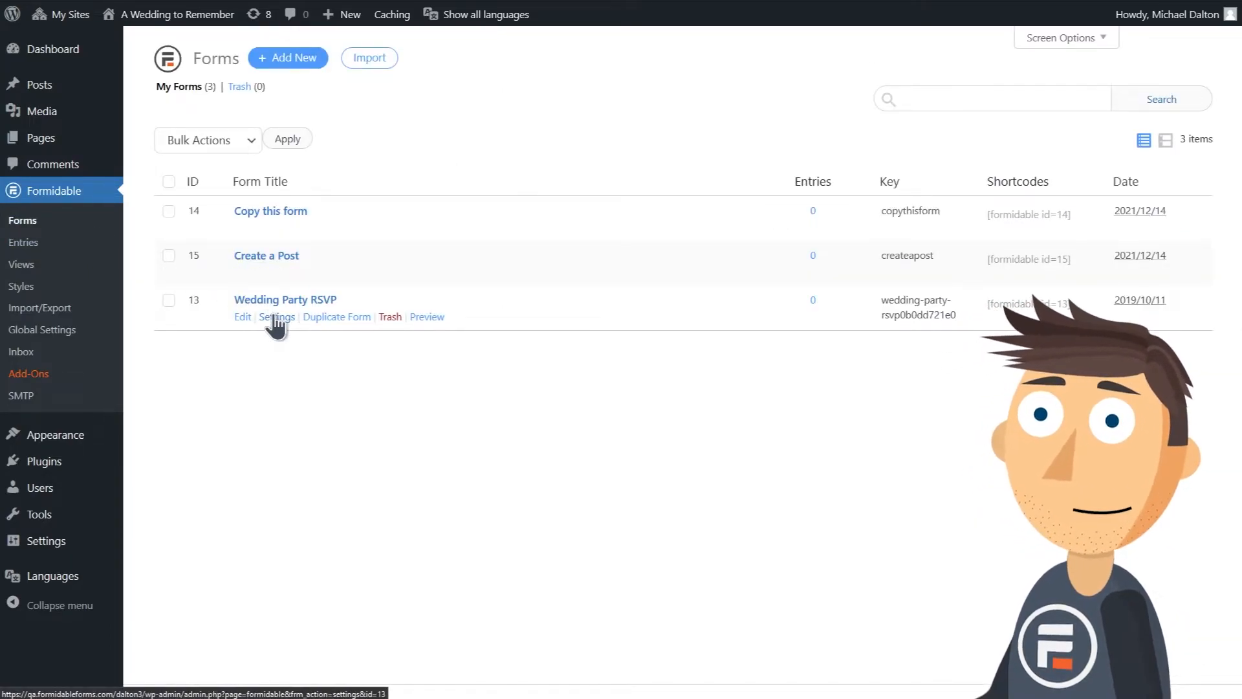
- Open the Wedding Party RSVP settings and launch Translate Form
left_click(276, 316)
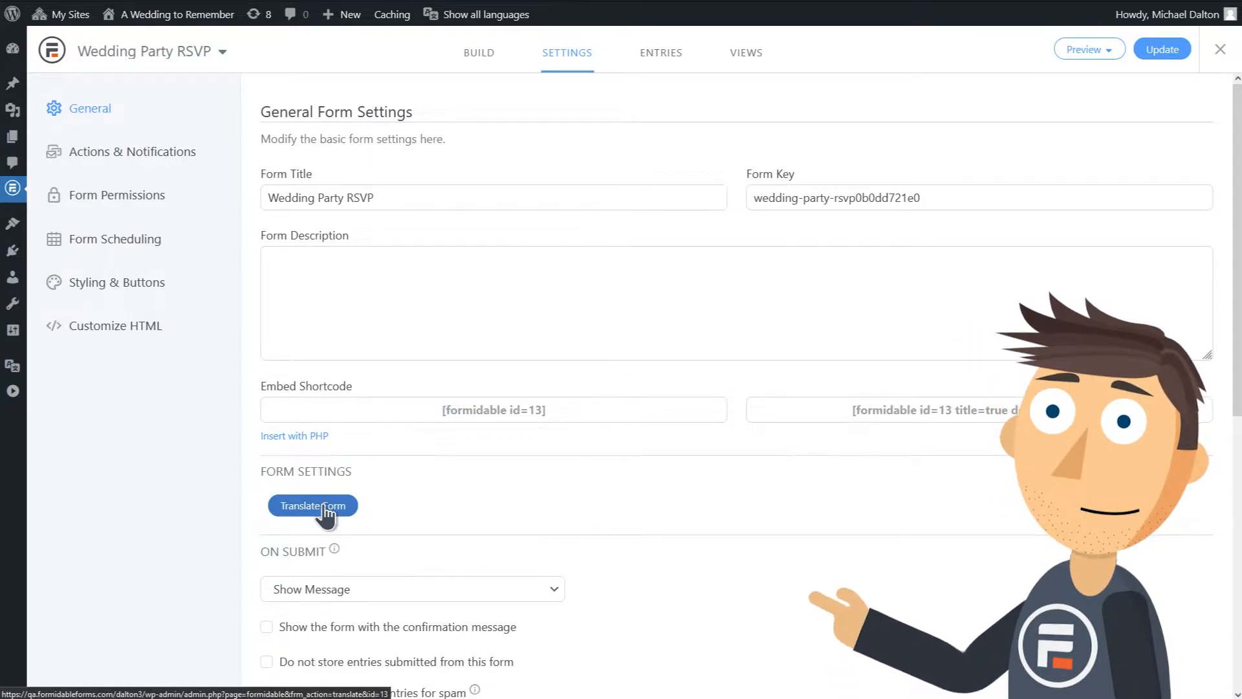
left_click(313, 505)
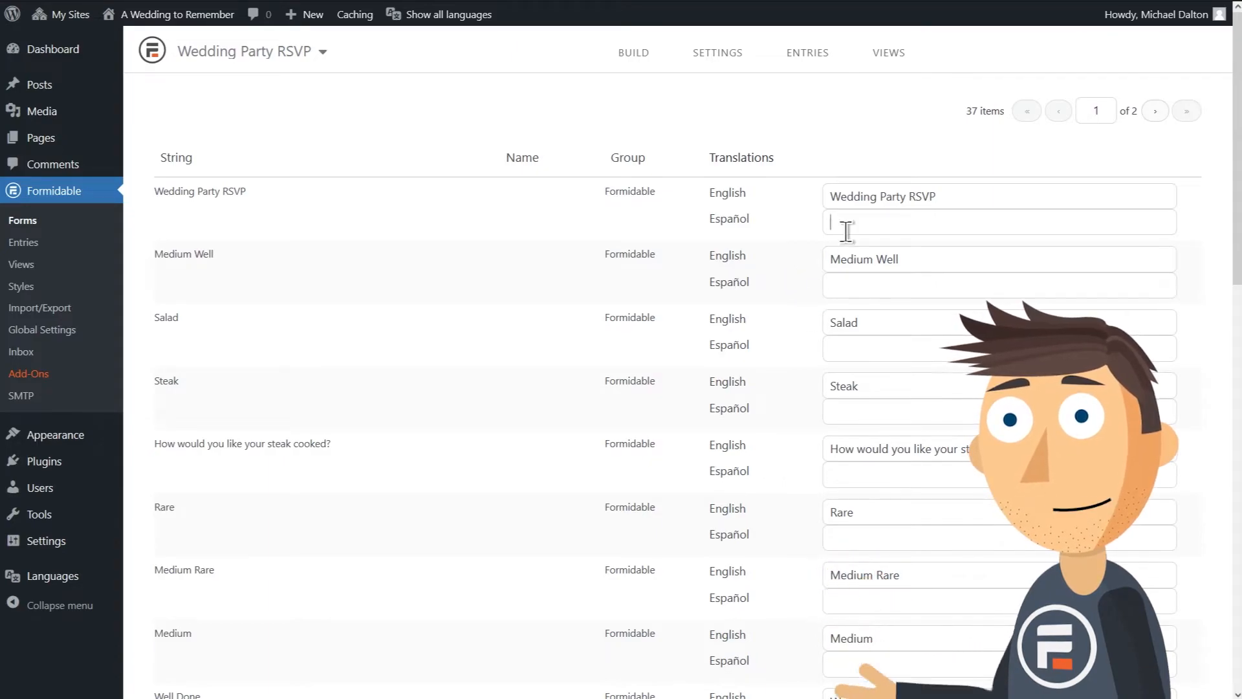
- Enter Spanish strings, such as 'Fiesta de Bodas' for the title and 'No' for No
type("Fiesta d")
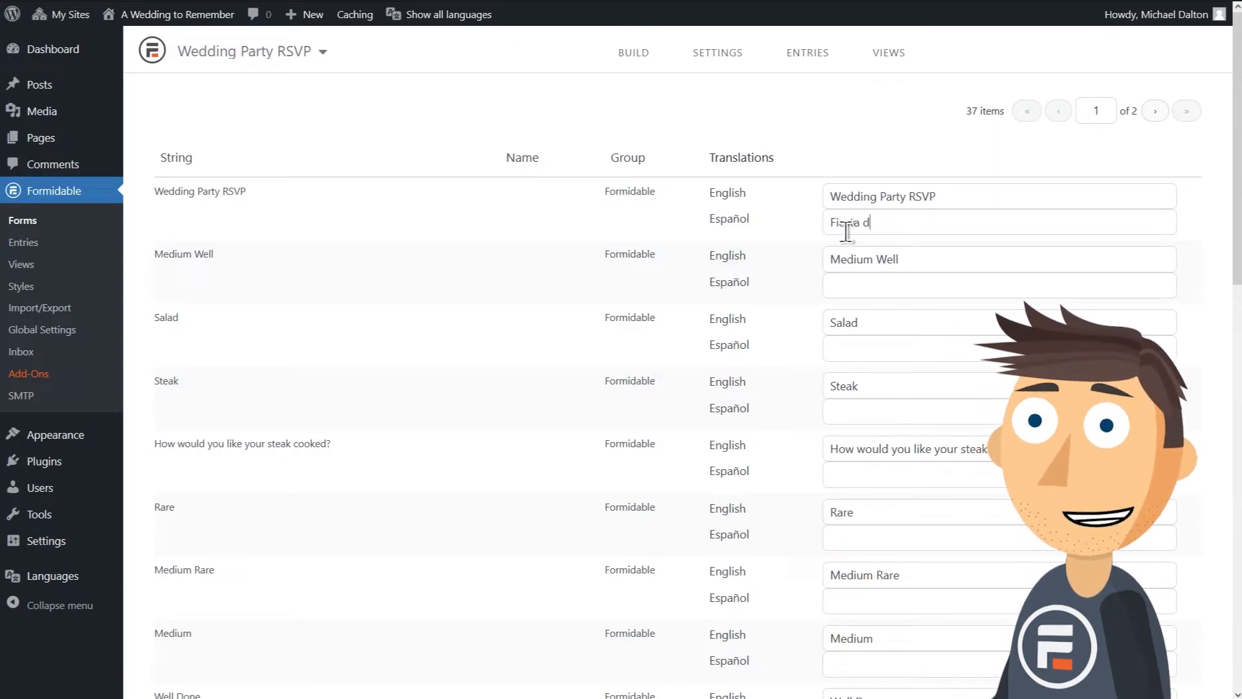
type("Fiesta de Bodas")
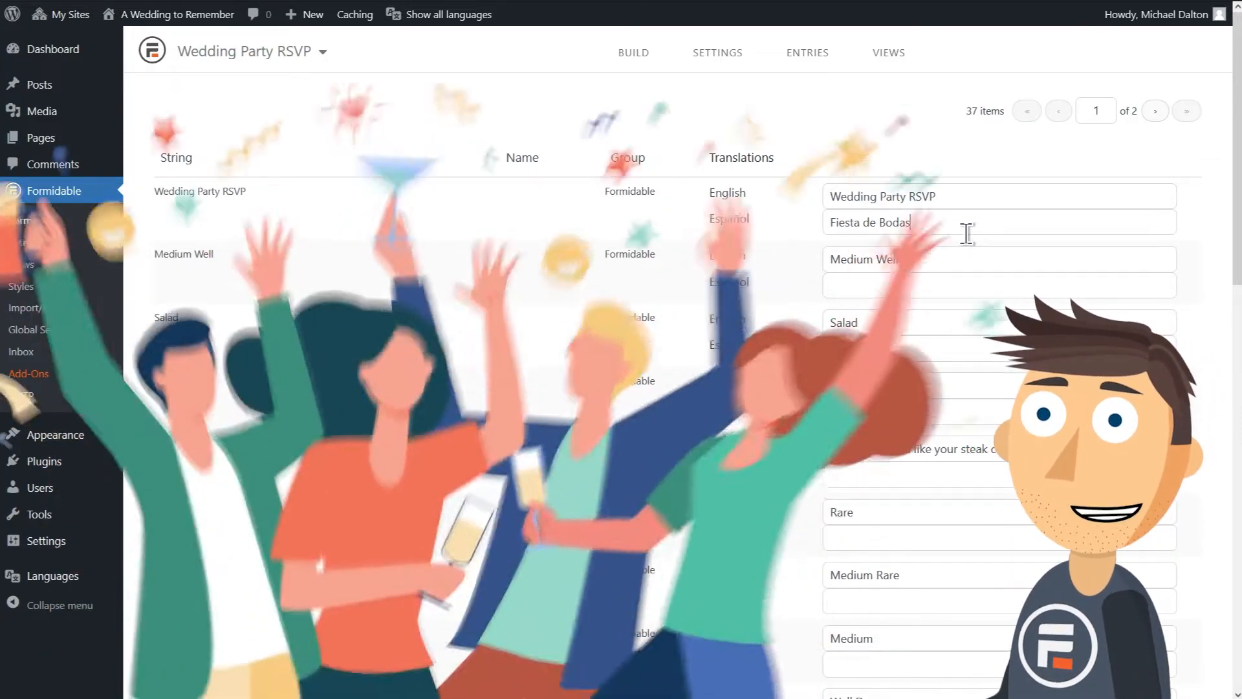
scroll("down", 3)
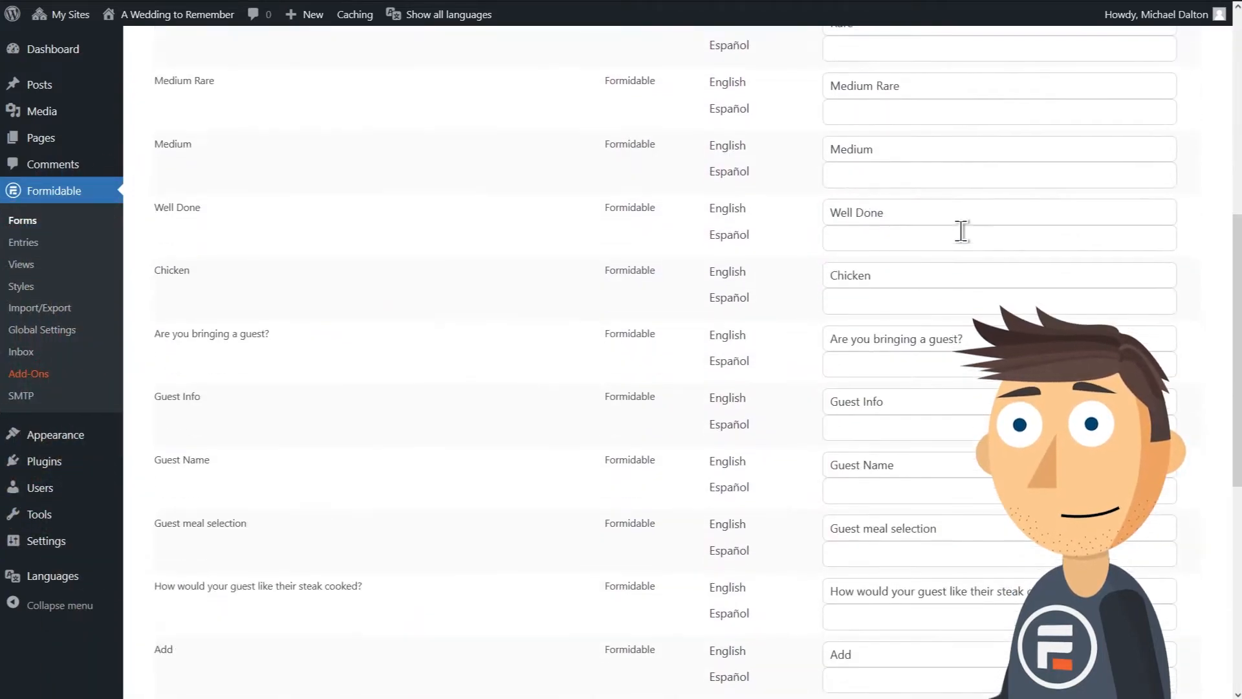
scroll("down", 3)
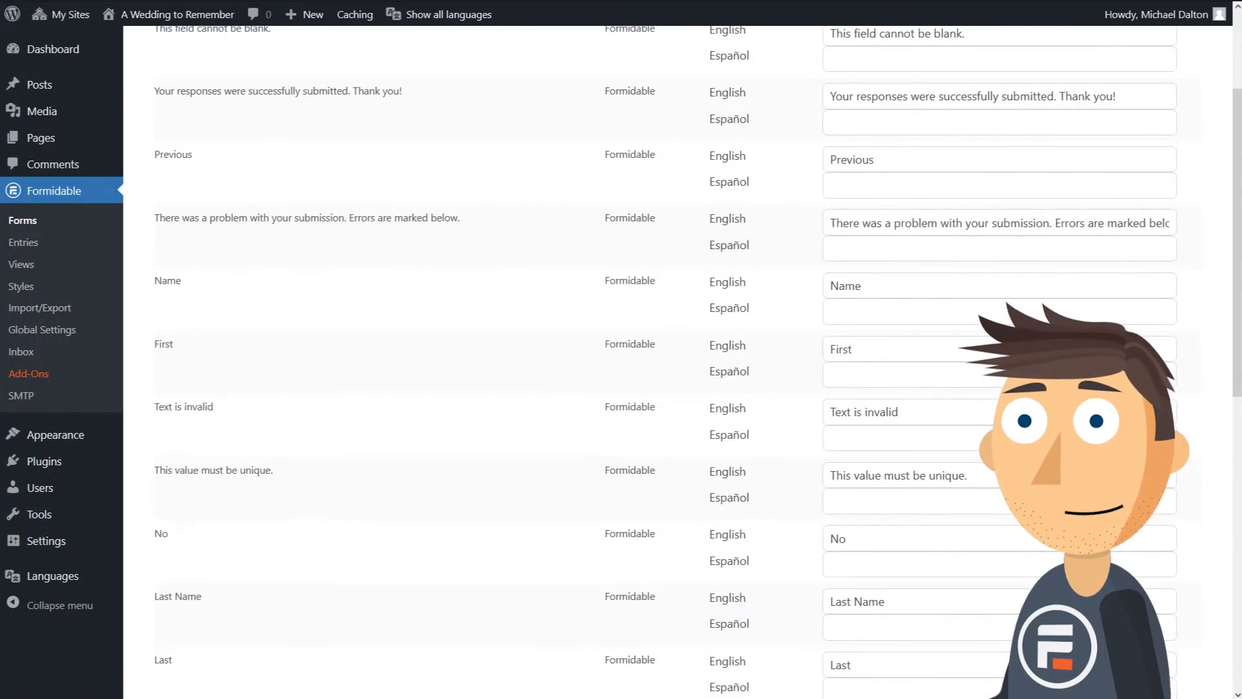
left_click(868, 564)
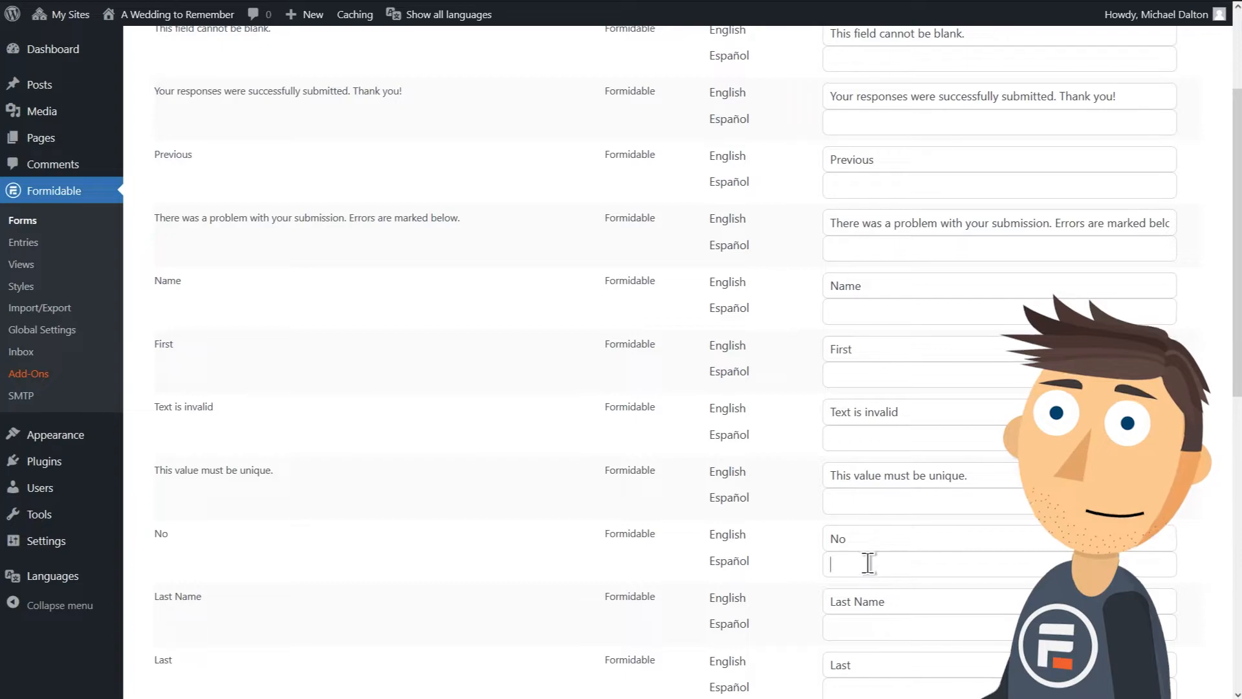
type("N")
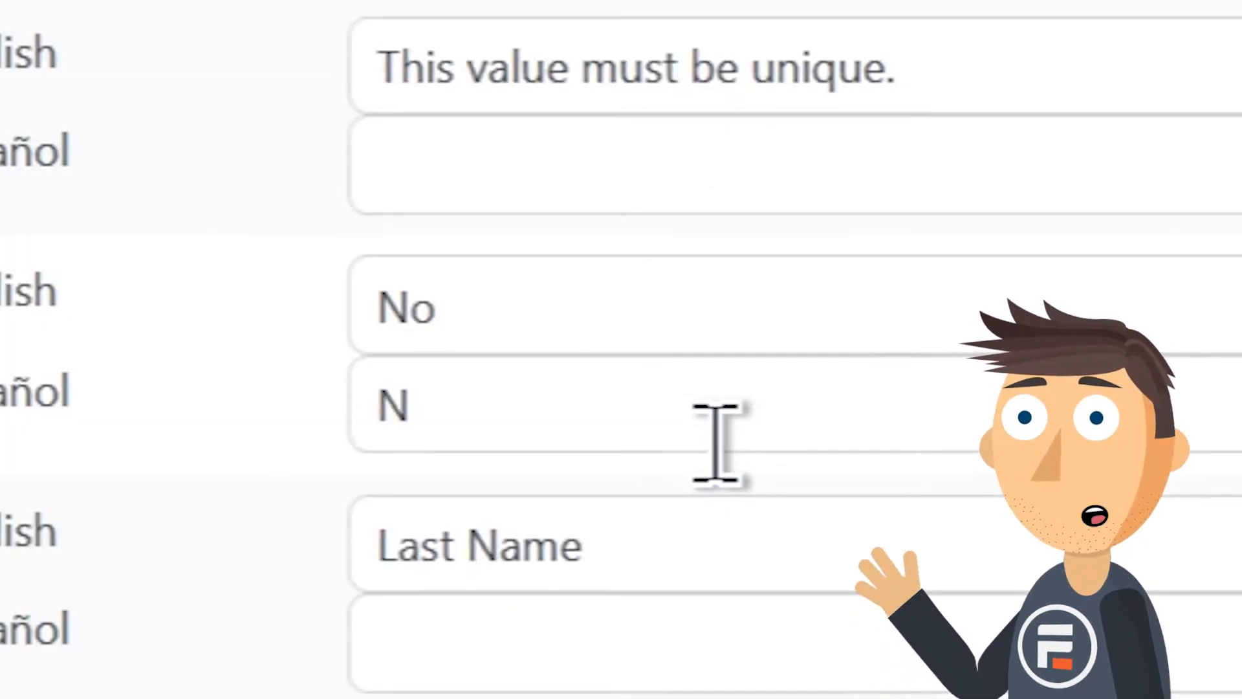
type("o")
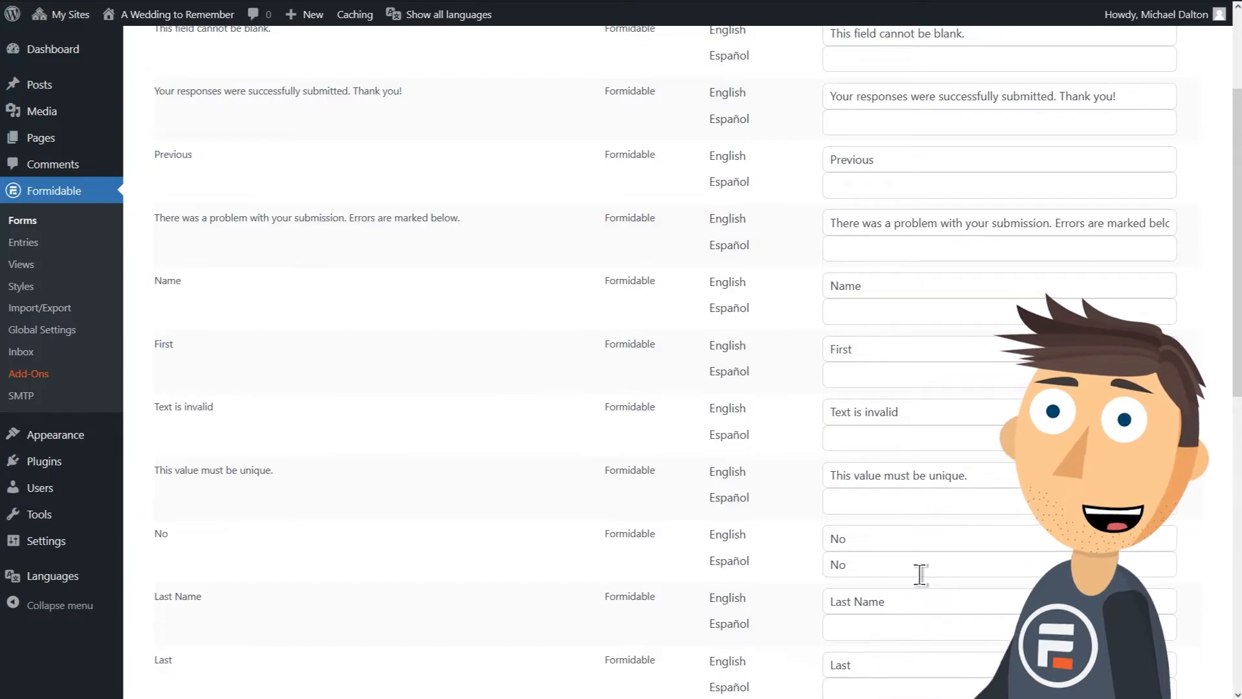
scroll("down", 3)
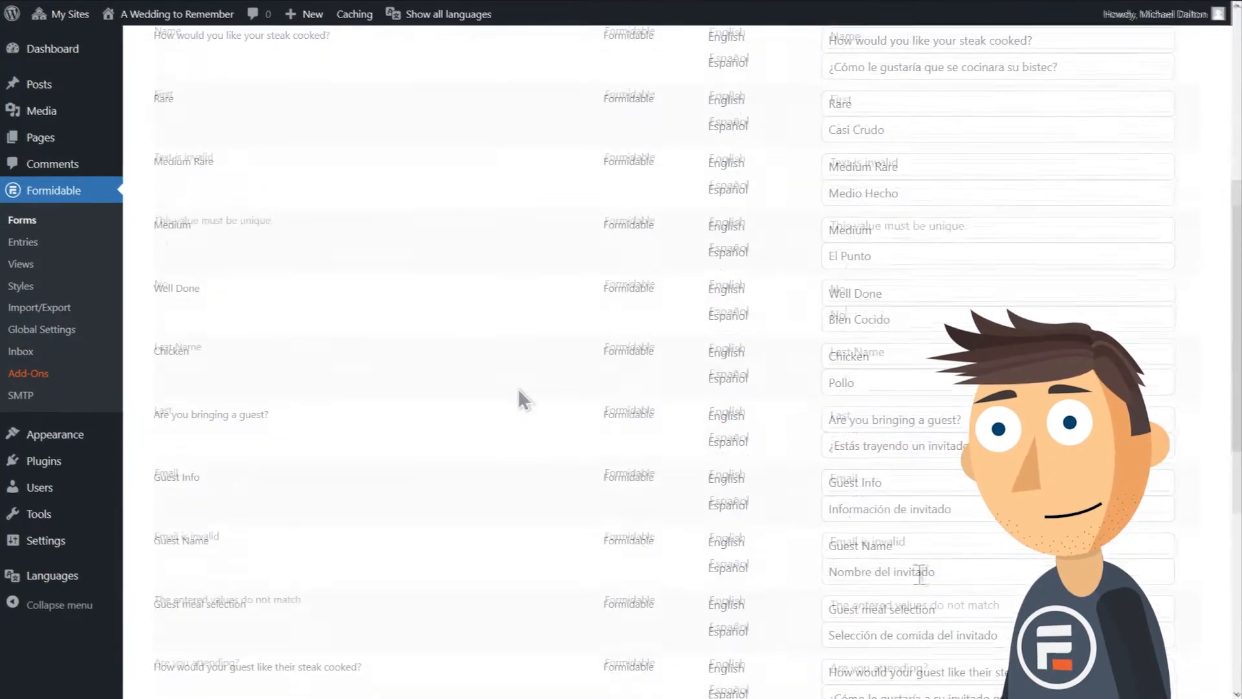
scroll("down", 3)
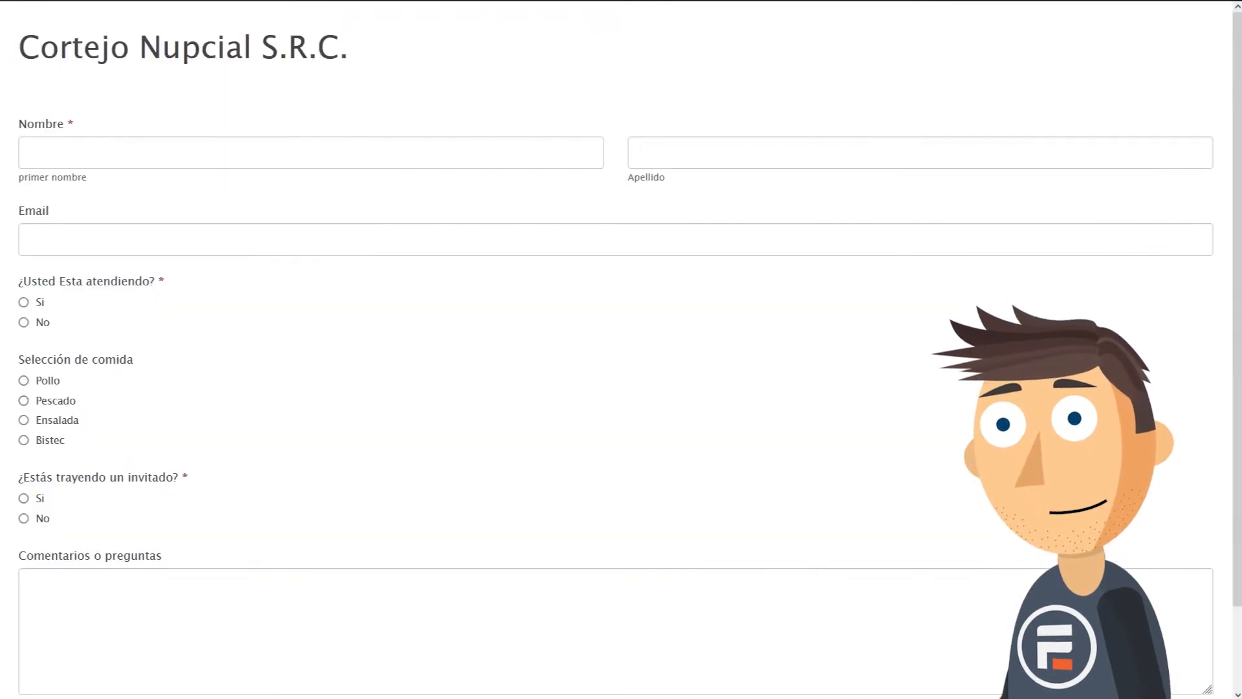
mouse_move(571, 414)
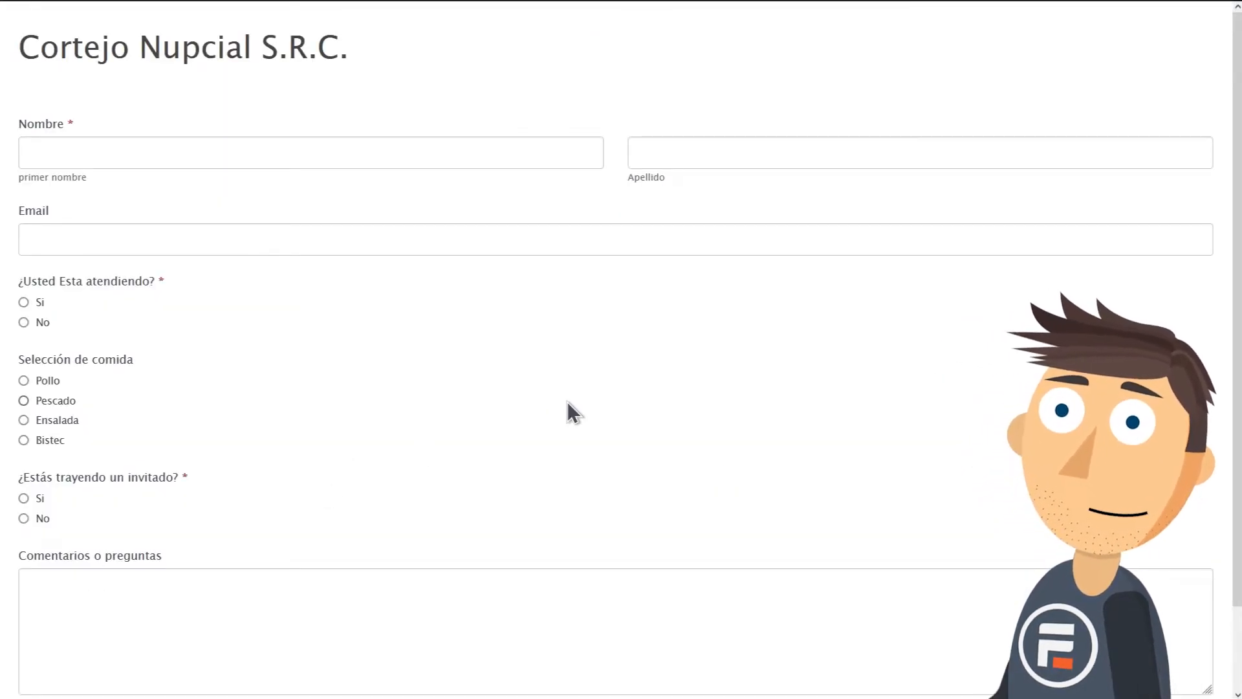
- In the preview, answer Si to attending, Bistec for meal, and Si to bringing a guest
scroll("down", 3)
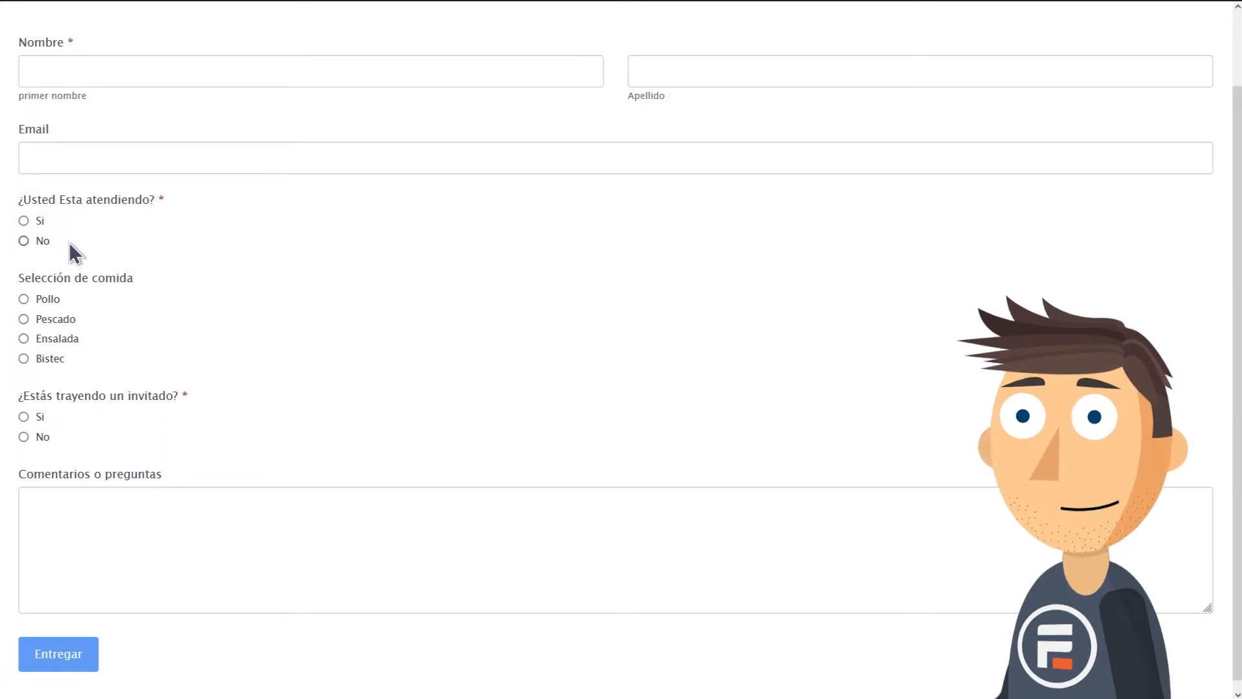
left_click(24, 220)
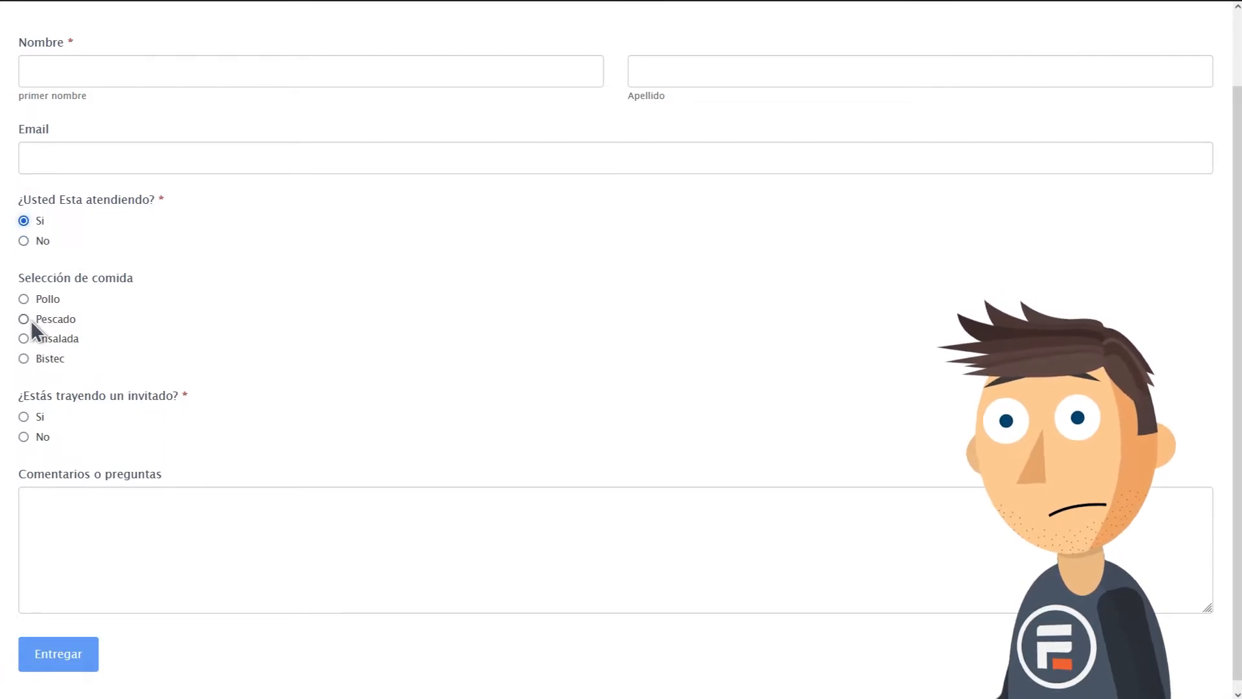
left_click(24, 357)
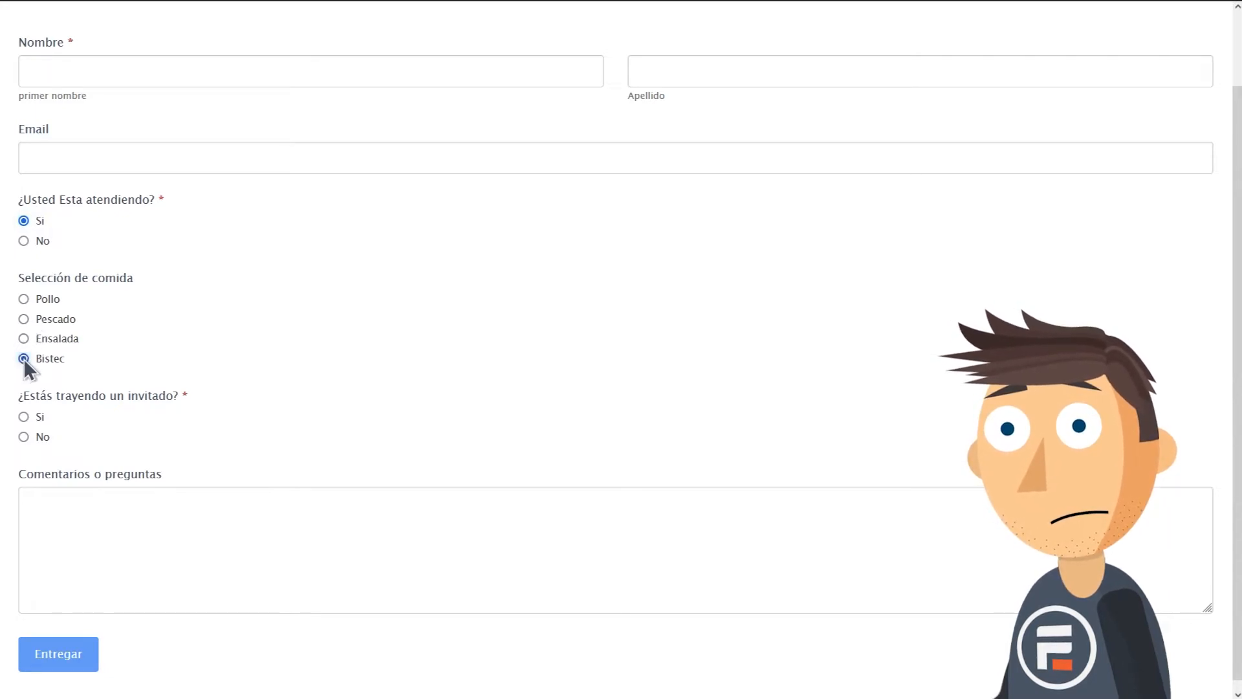
left_click(24, 416)
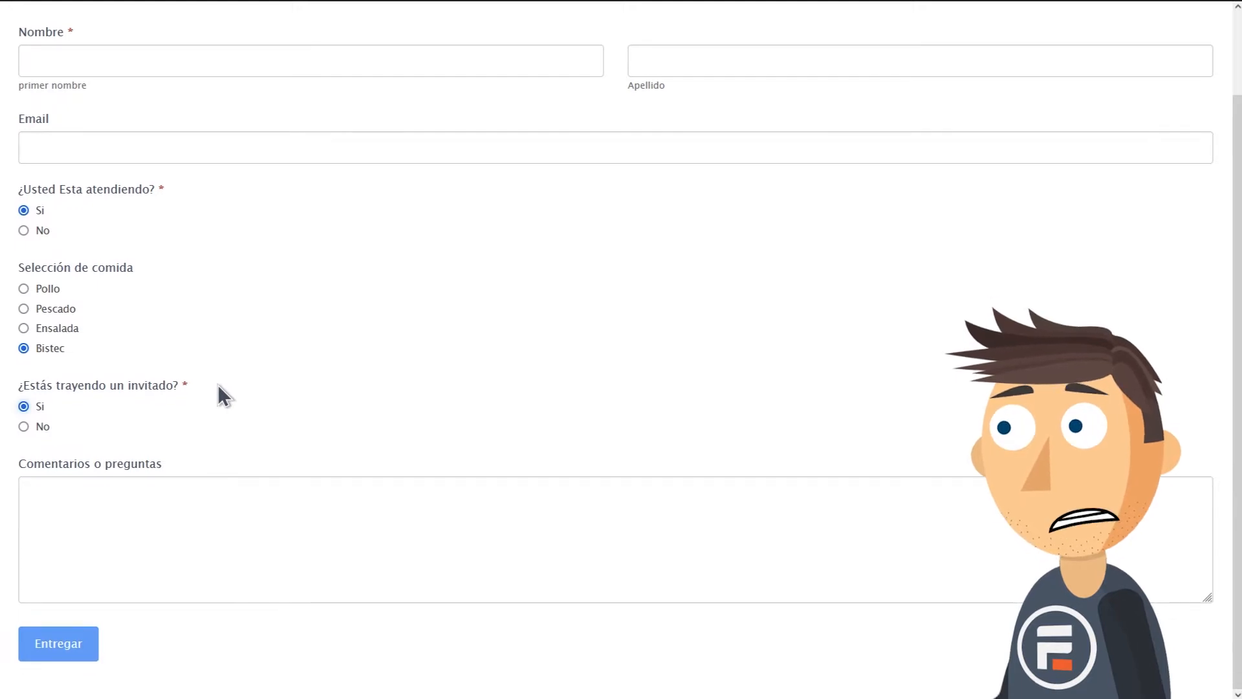
scroll("up", 3)
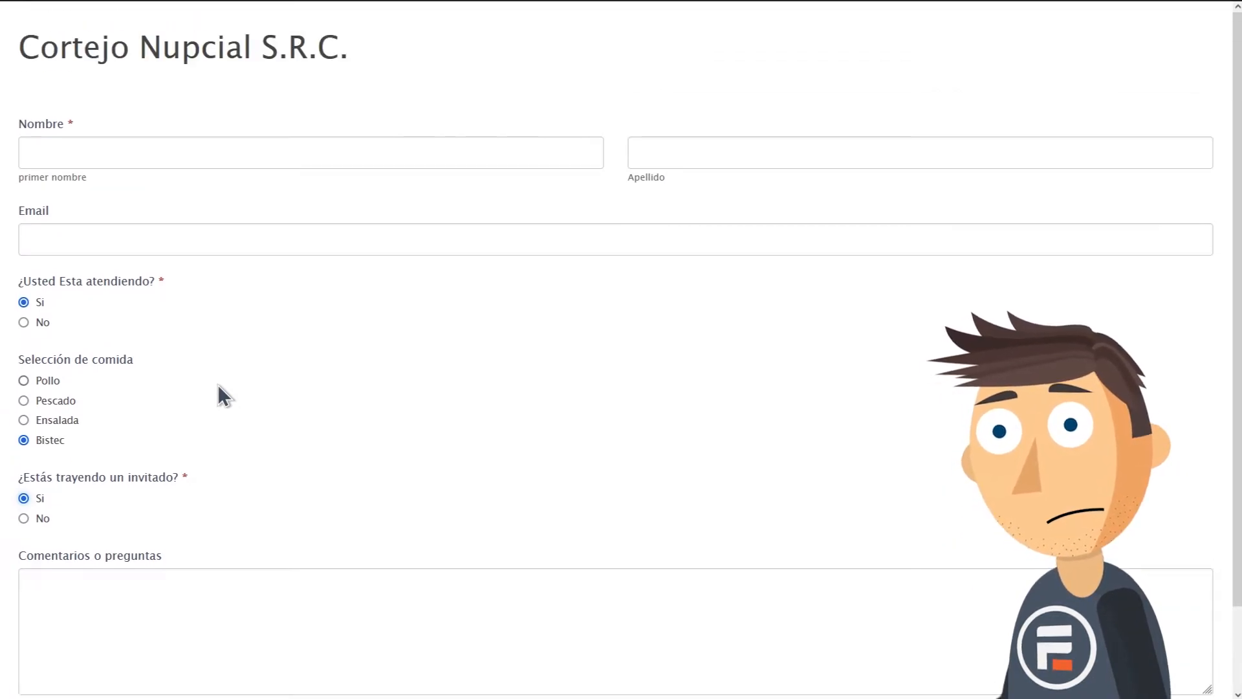
scroll("down", 3)
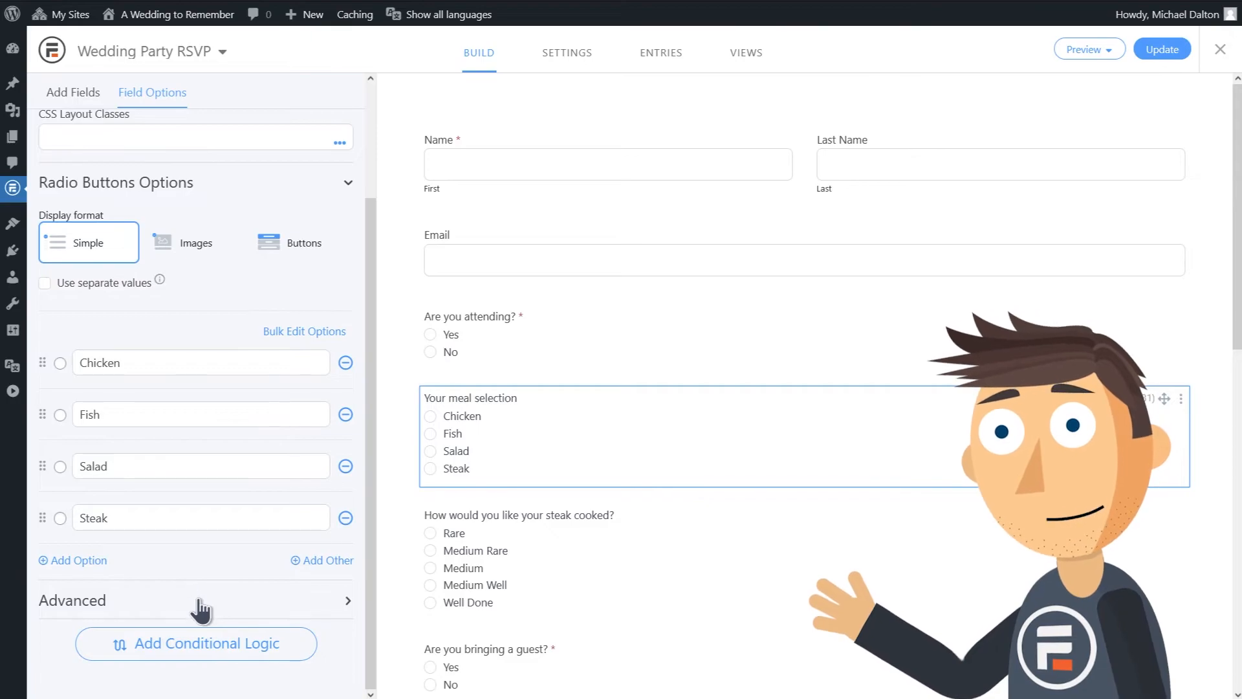
- Enable 'Use separate values' on the meal, guest question and Guest meal selection fields, then Update
left_click(46, 283)
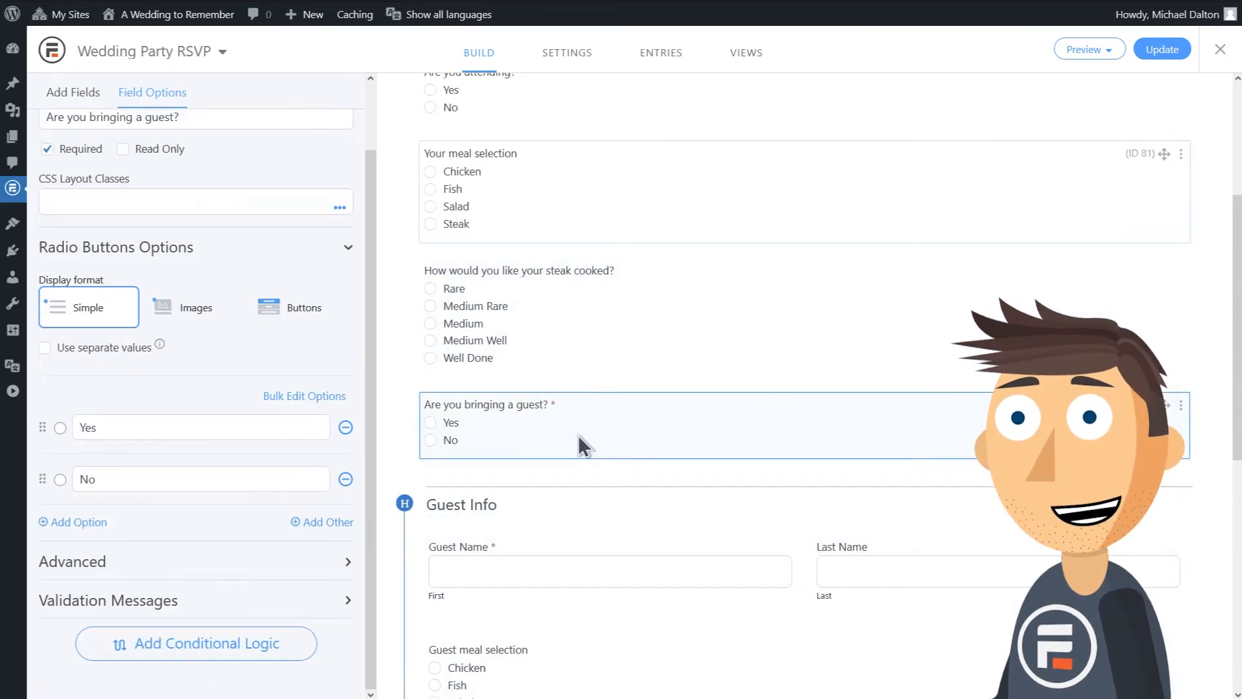
left_click(45, 347)
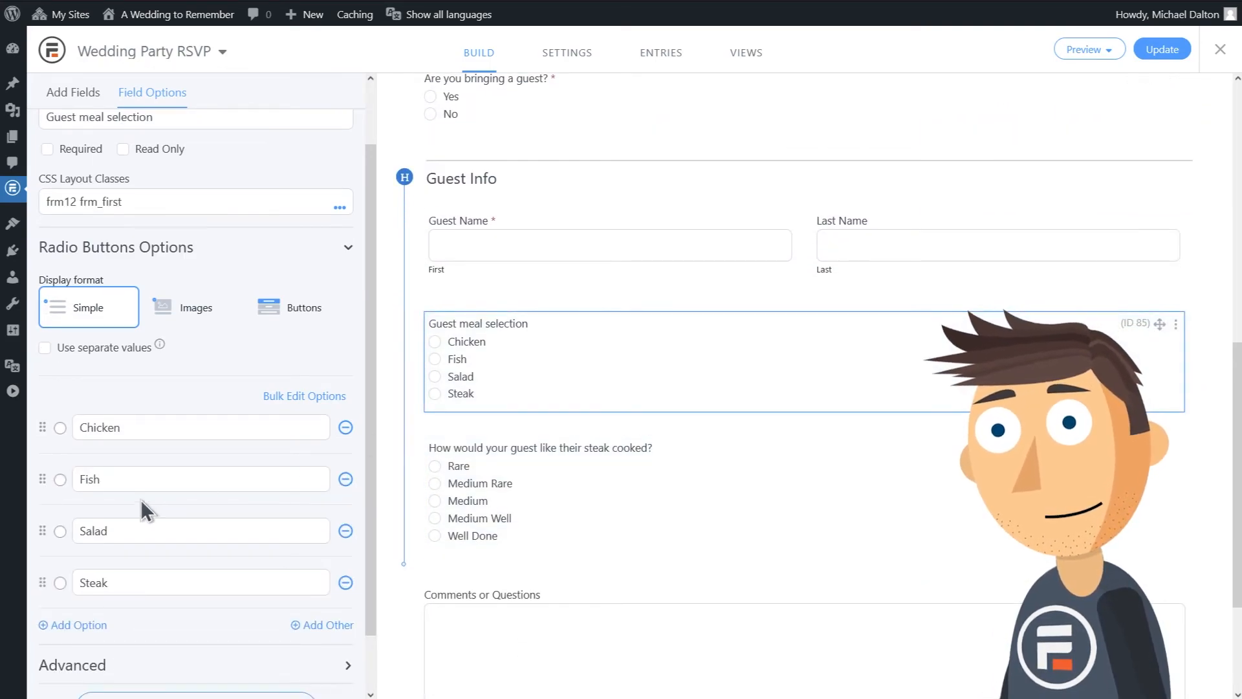
left_click(45, 347)
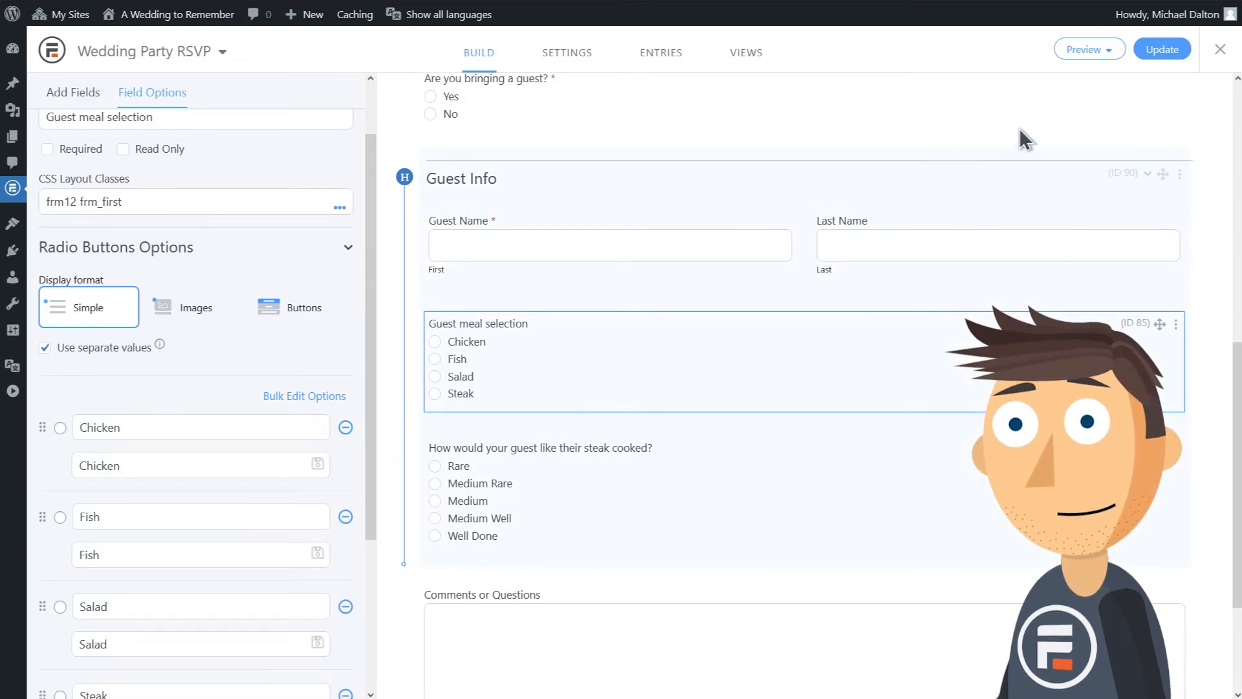
left_click(1161, 48)
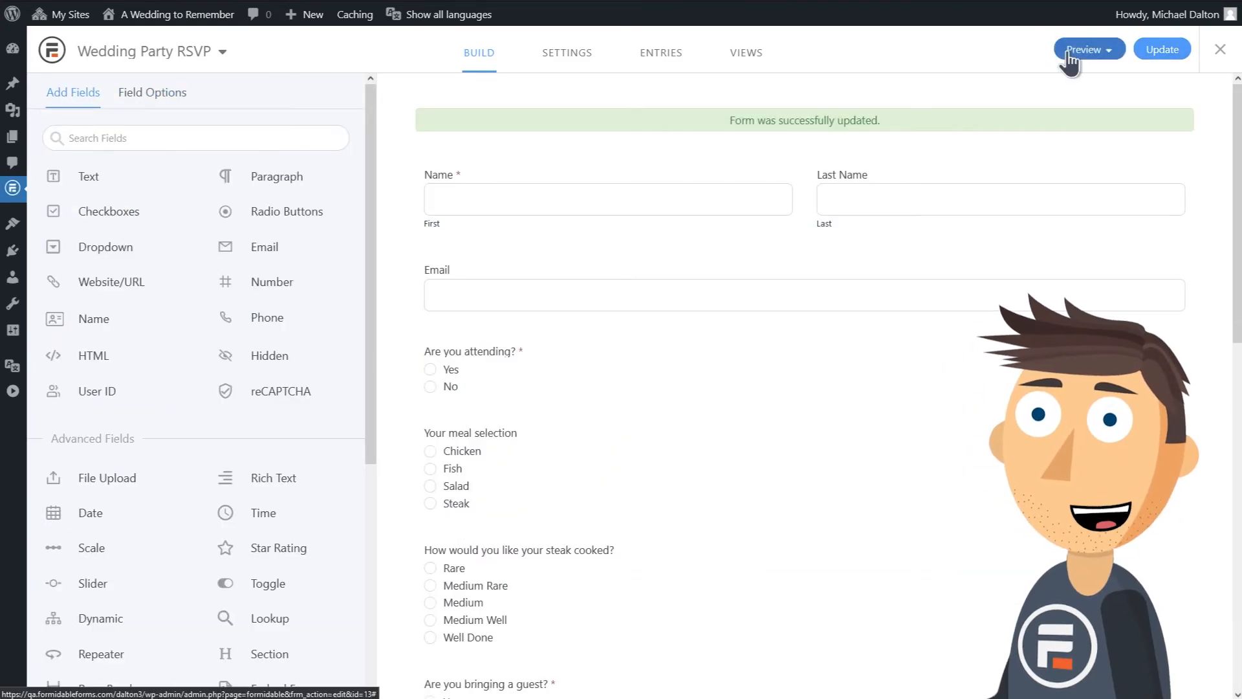
- Preview the form and pick Bistec and Si to reveal the cooking and guest questions
left_click(1084, 49)
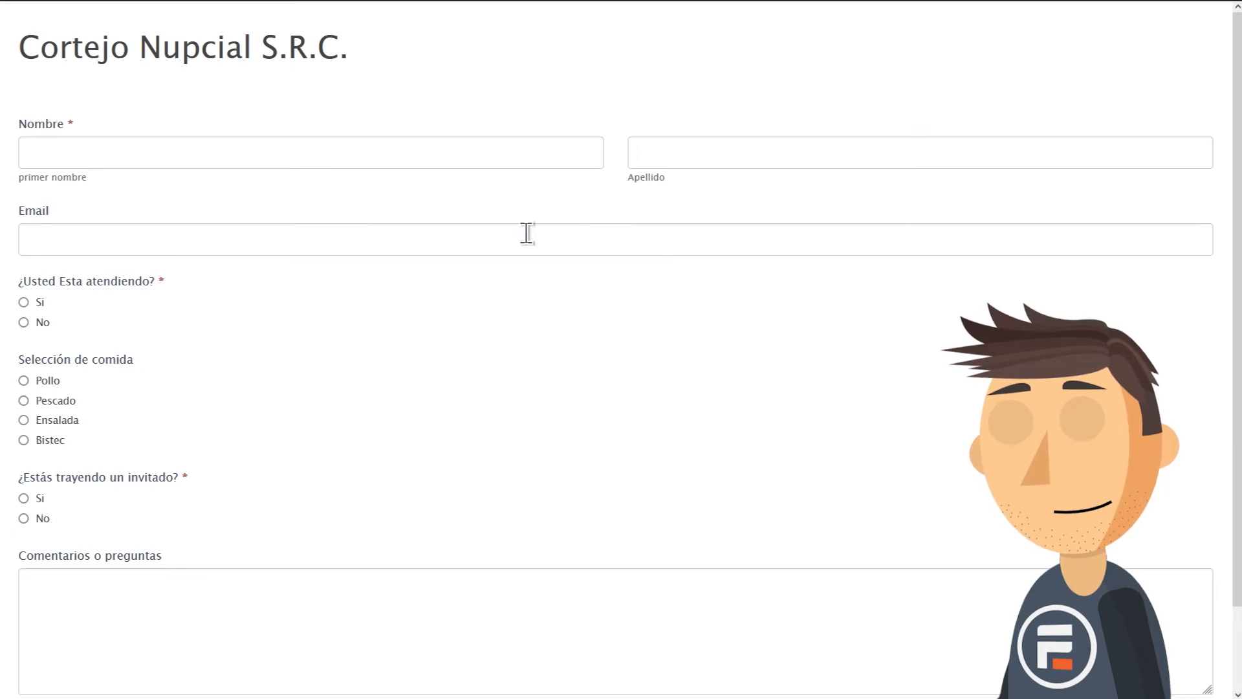
mouse_move(40, 424)
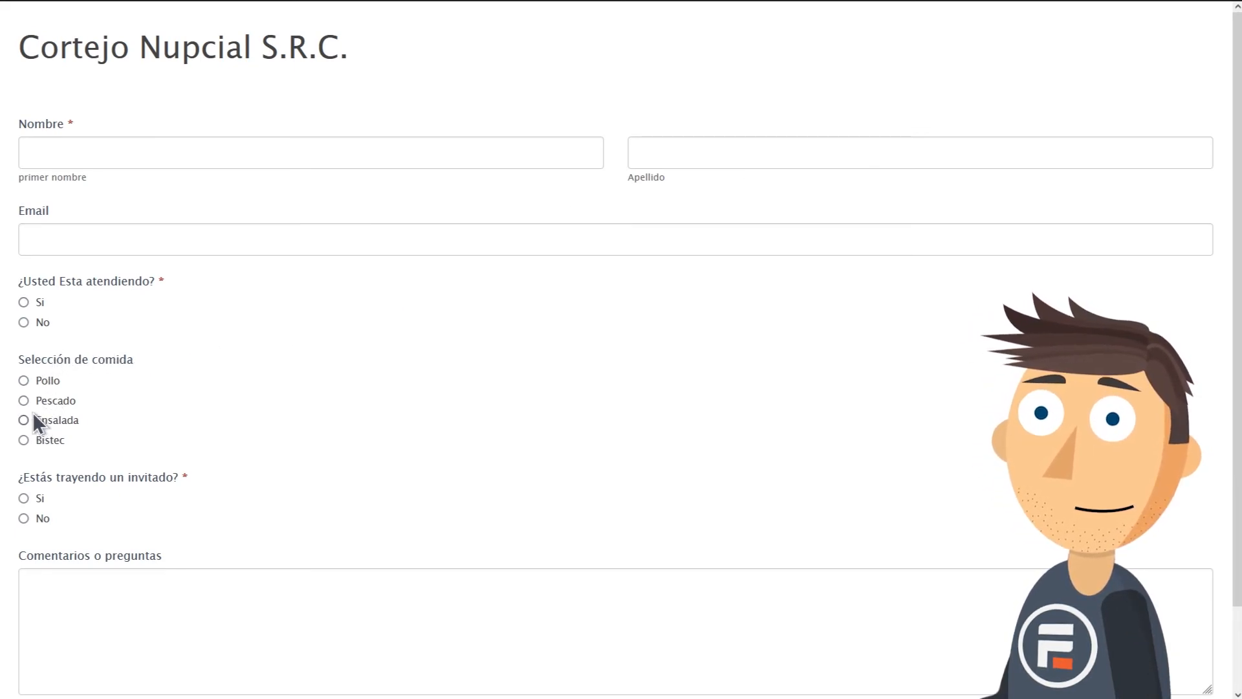
left_click(23, 440)
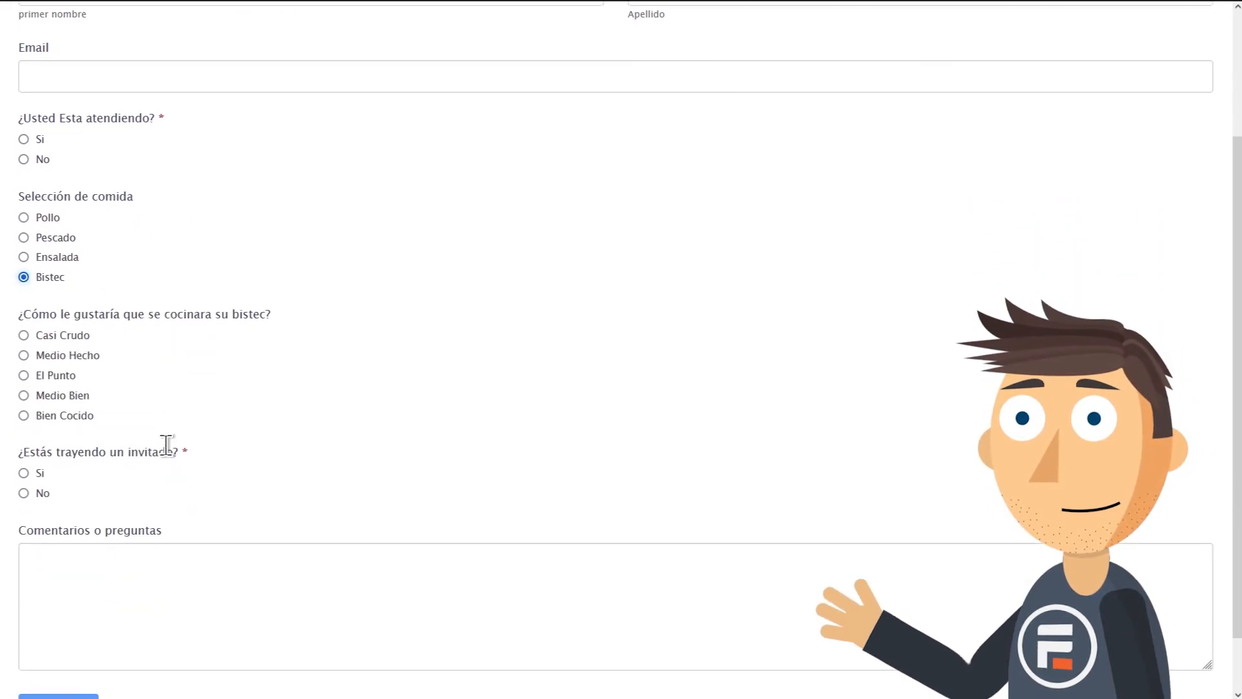
left_click(24, 473)
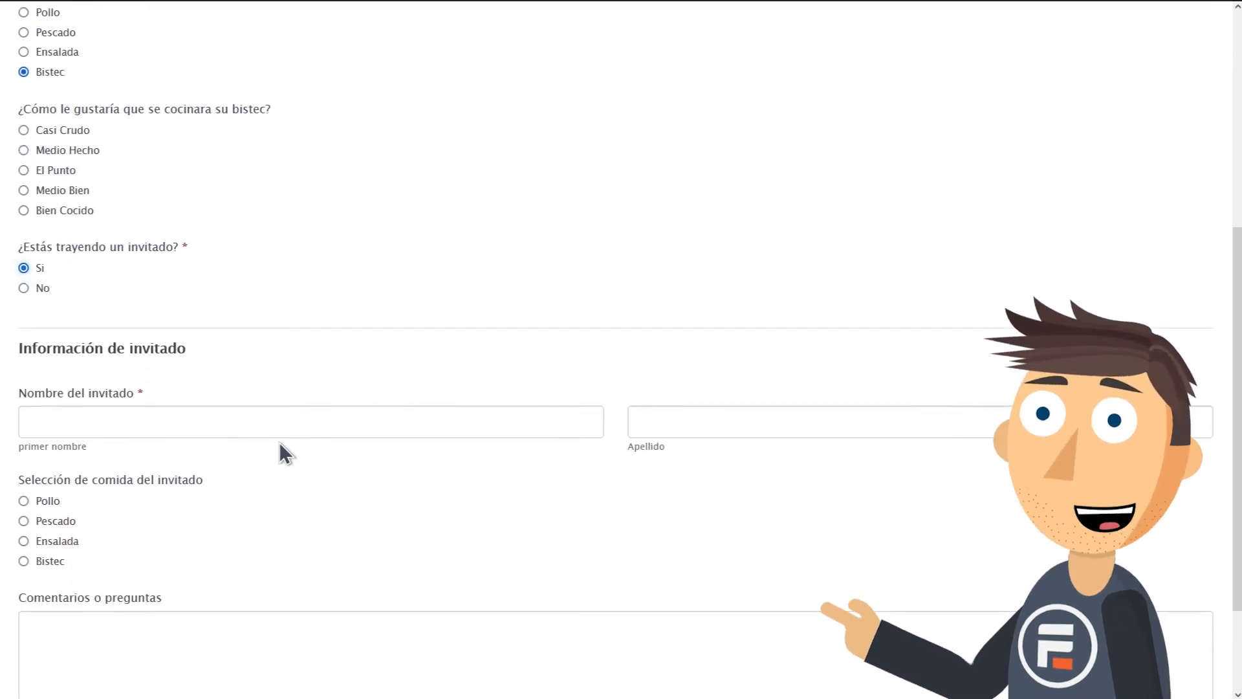